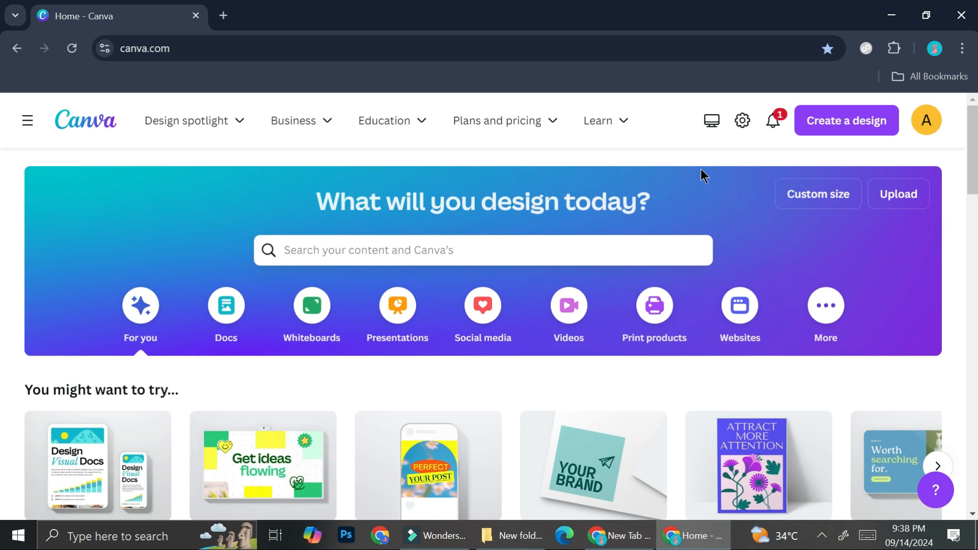
mouse_move(686, 304)
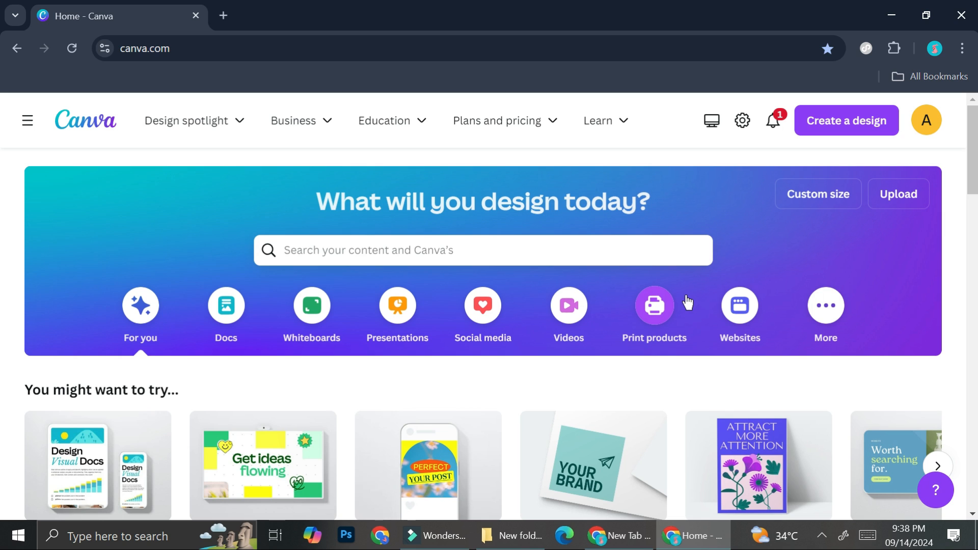
mouse_move(483, 305)
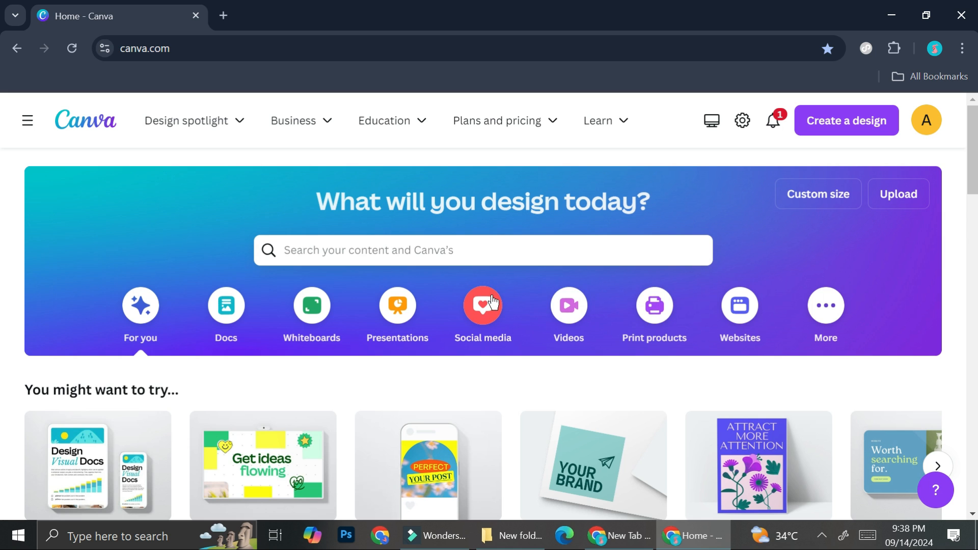
Show the Social media design types on the home page, down to Instagram Story (1080 × 1920 px).
click(482, 314)
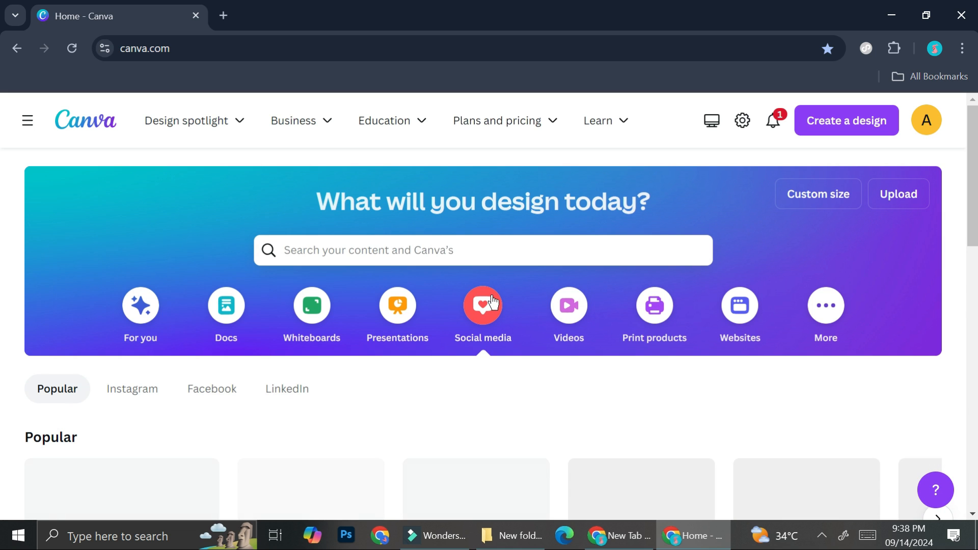
scroll(down, 3)
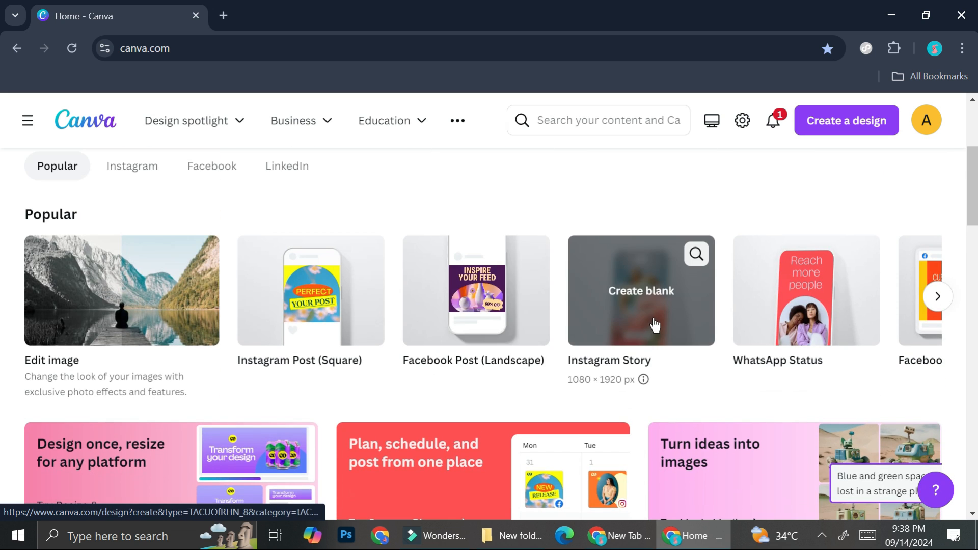
Create a blank Instagram Story and scroll through the Templates panel's story designs.
click(641, 291)
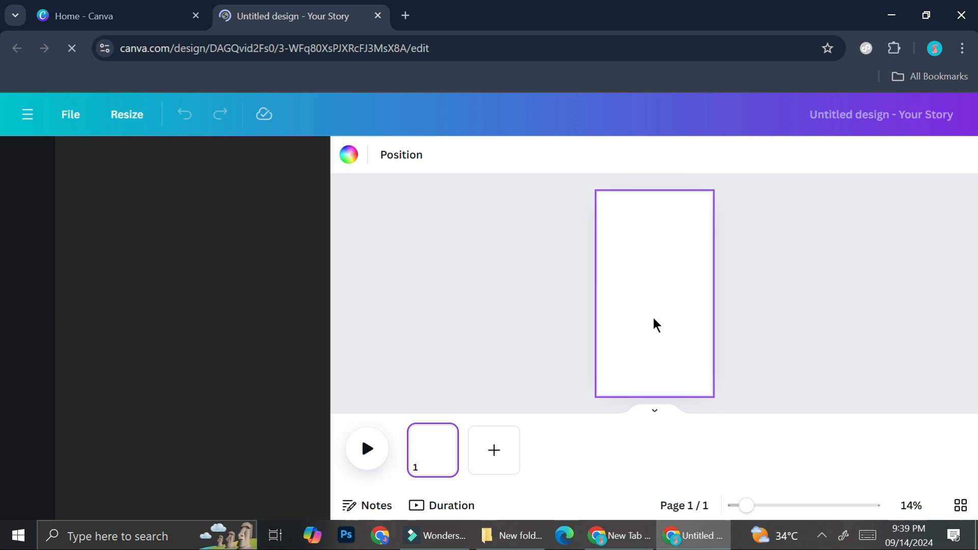
click(27, 163)
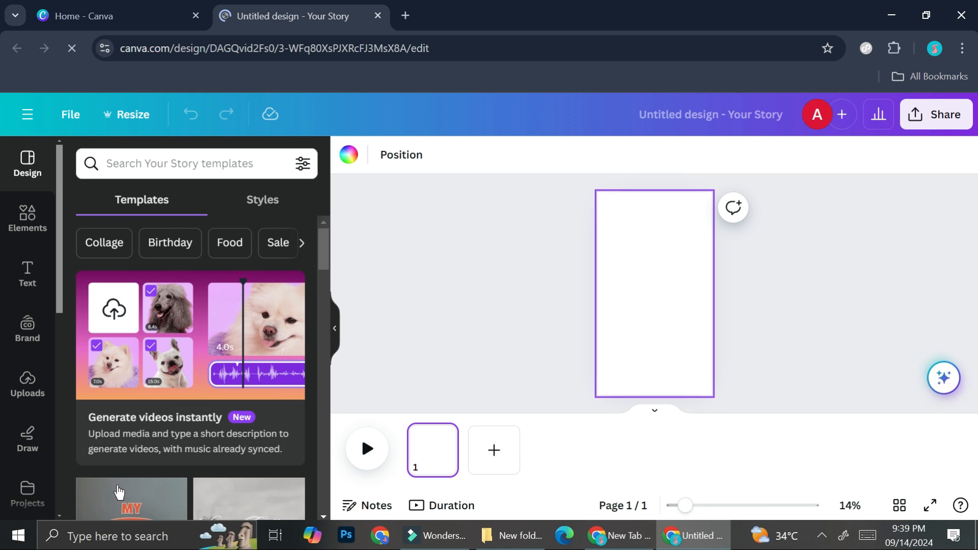
scroll(down, 3)
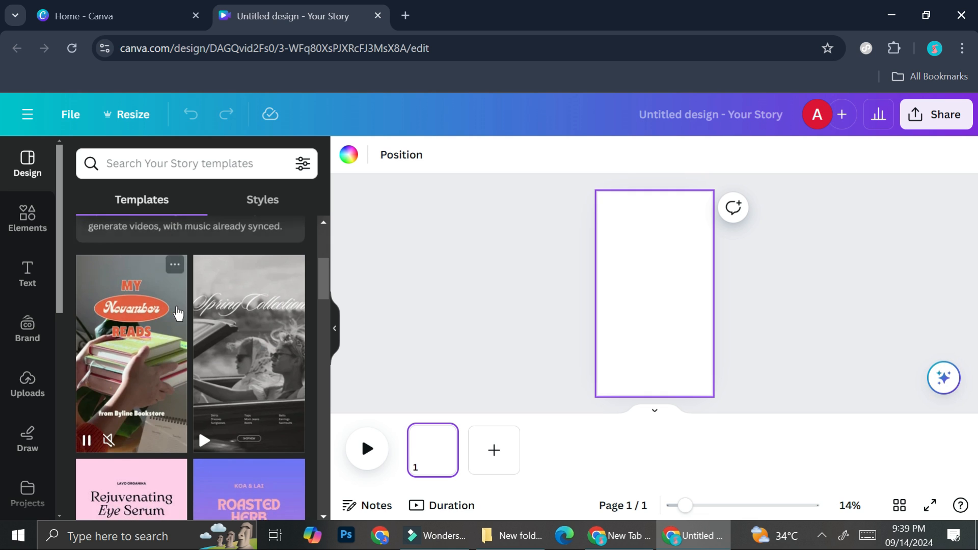
scroll(down, 3)
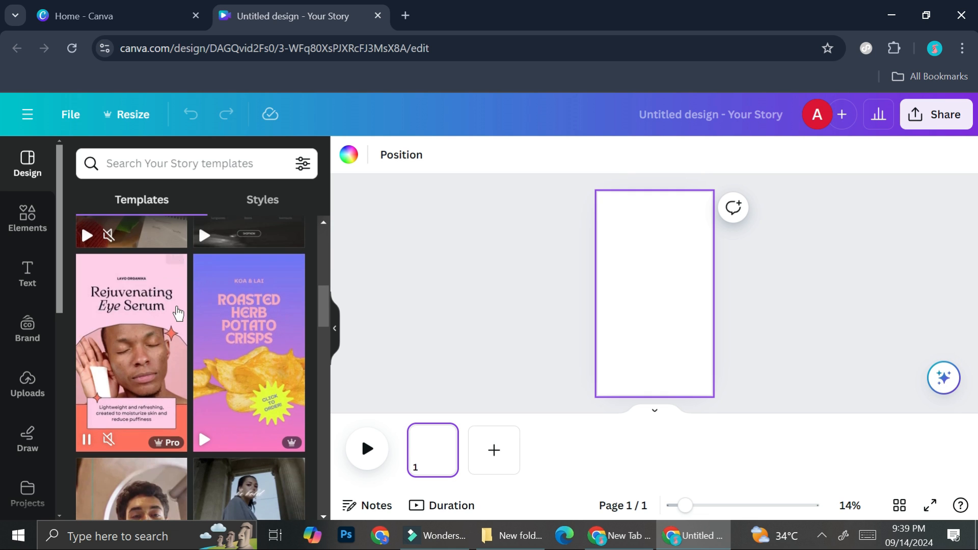
scroll(down, 3)
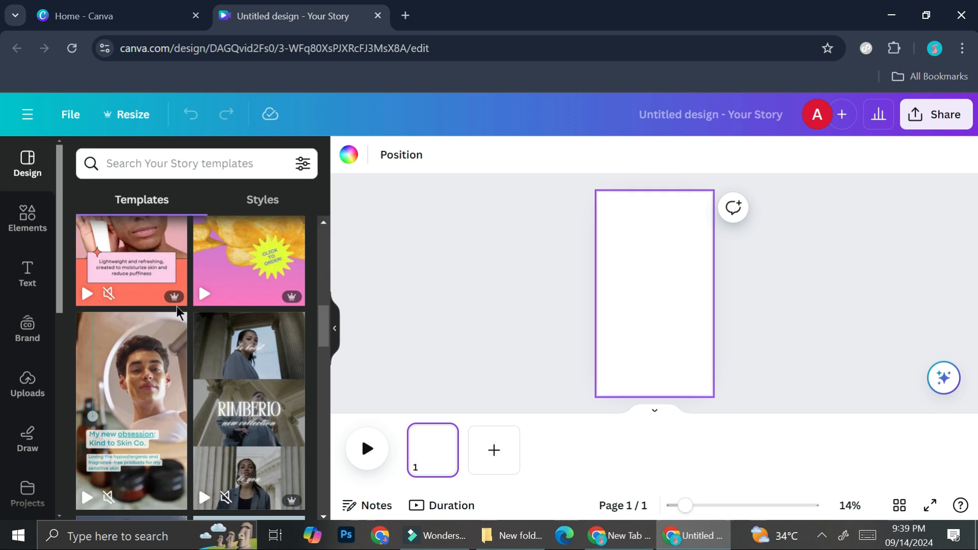
scroll(down, 3)
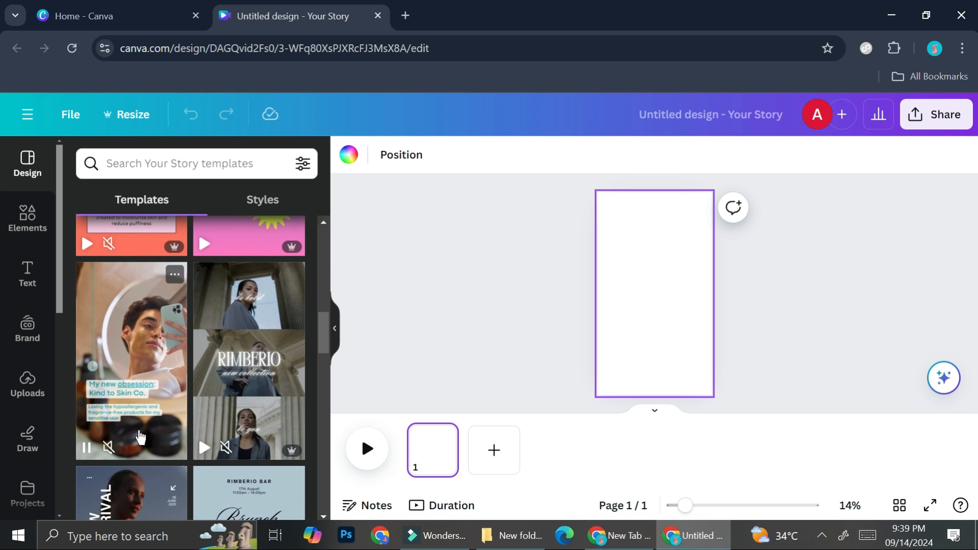
scroll(down, 3)
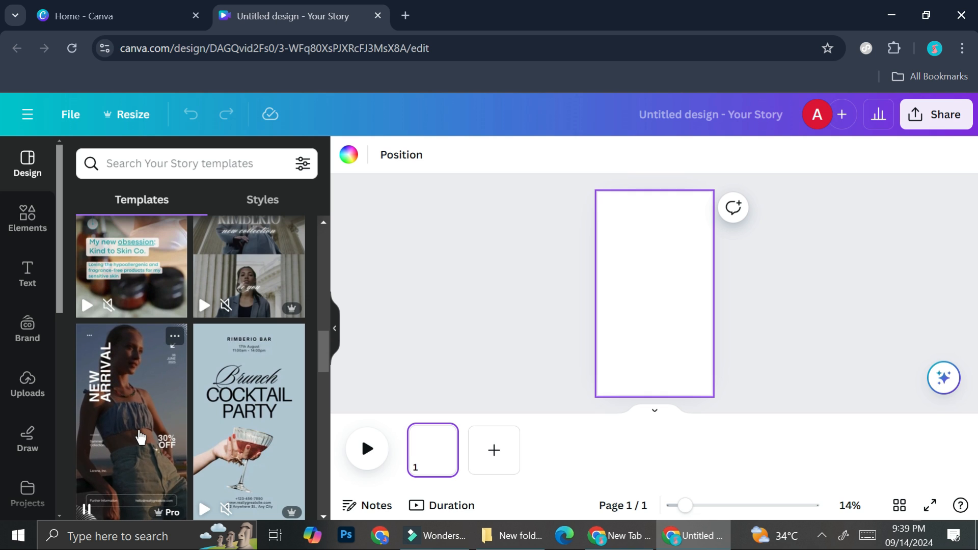
scroll(down, 3)
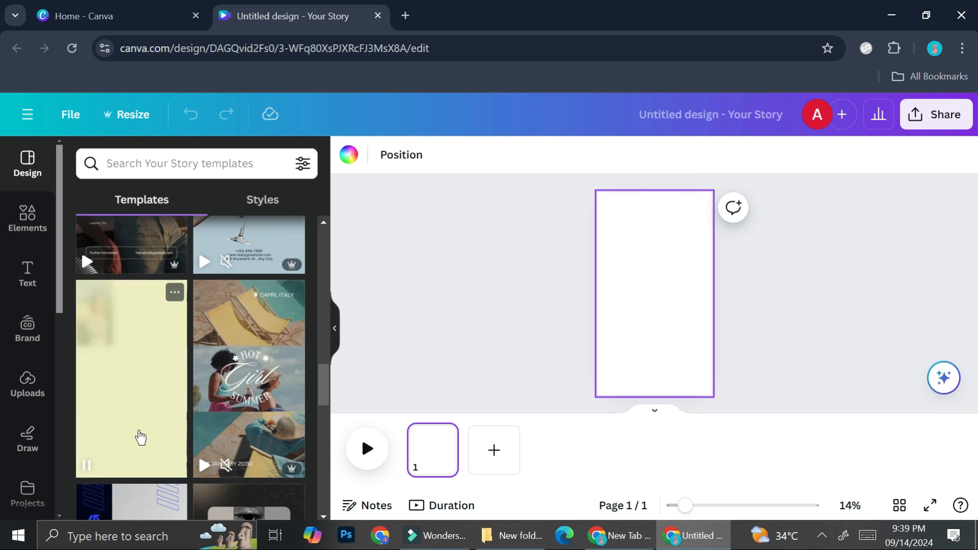
scroll(down, 3)
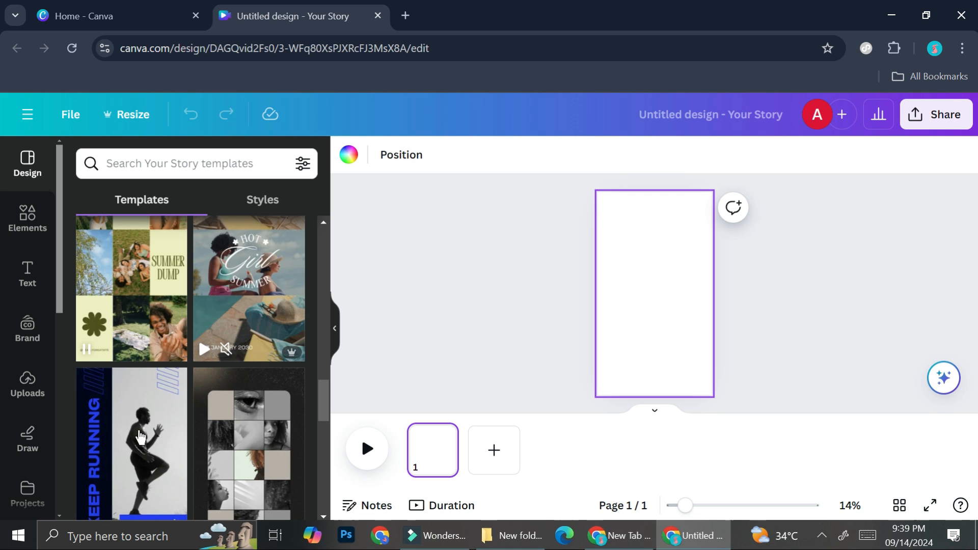
scroll(down, 3)
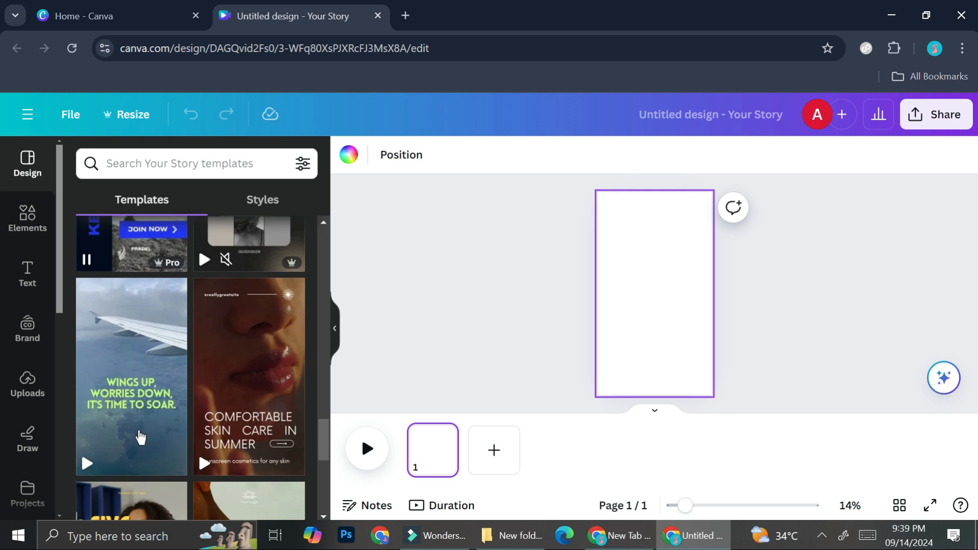
scroll(down, 3)
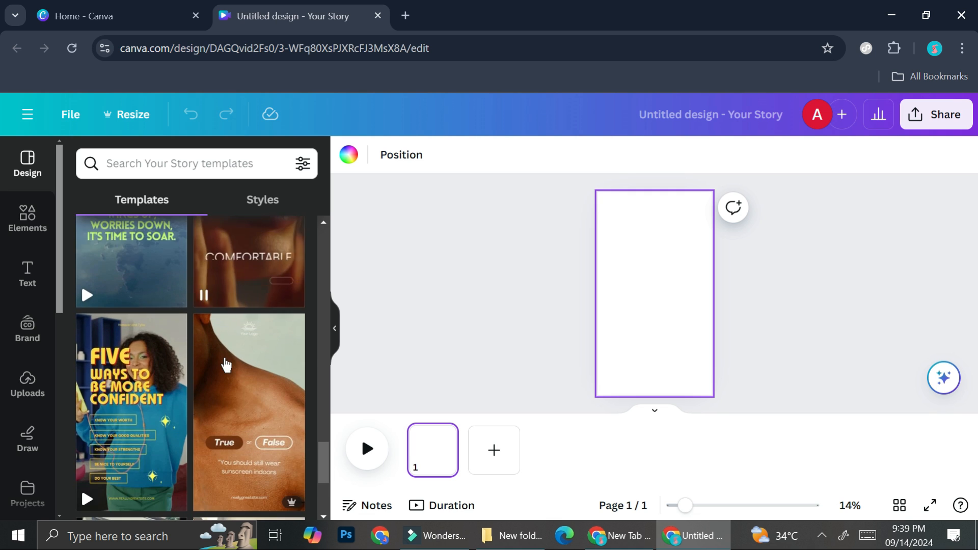
Apply the 'Comfortable Skin Care in Summer' Brown White Modern Beauty Skincare template to the page.
click(248, 262)
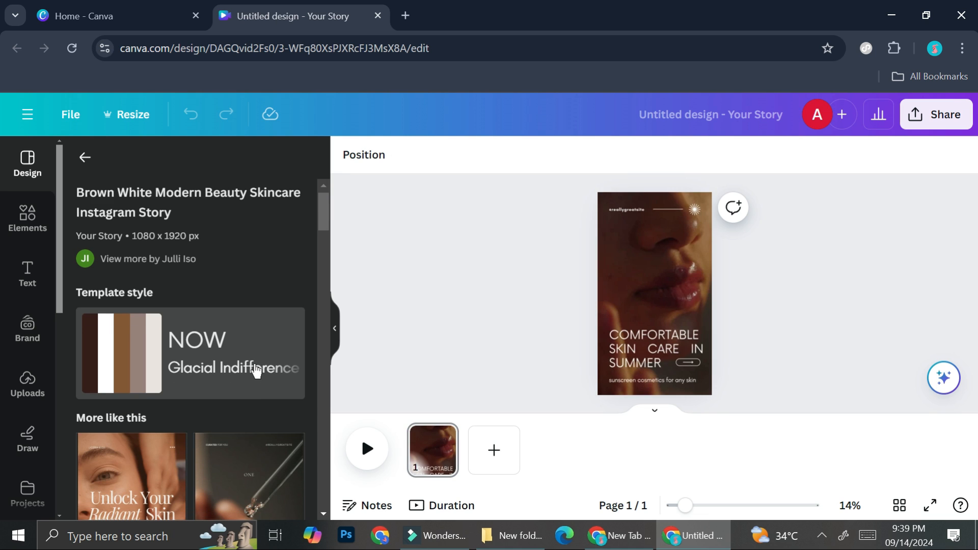
click(654, 291)
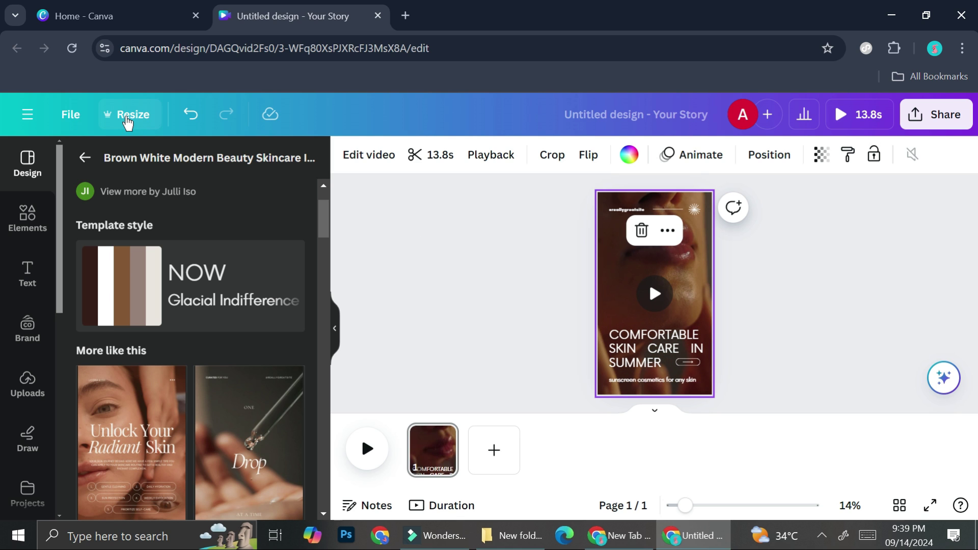
mouse_move(177, 112)
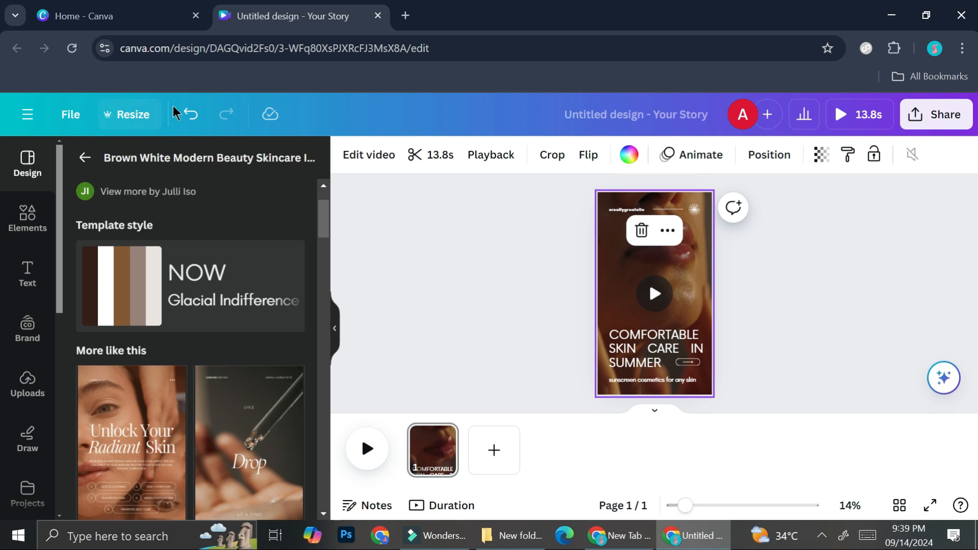
mouse_move(127, 119)
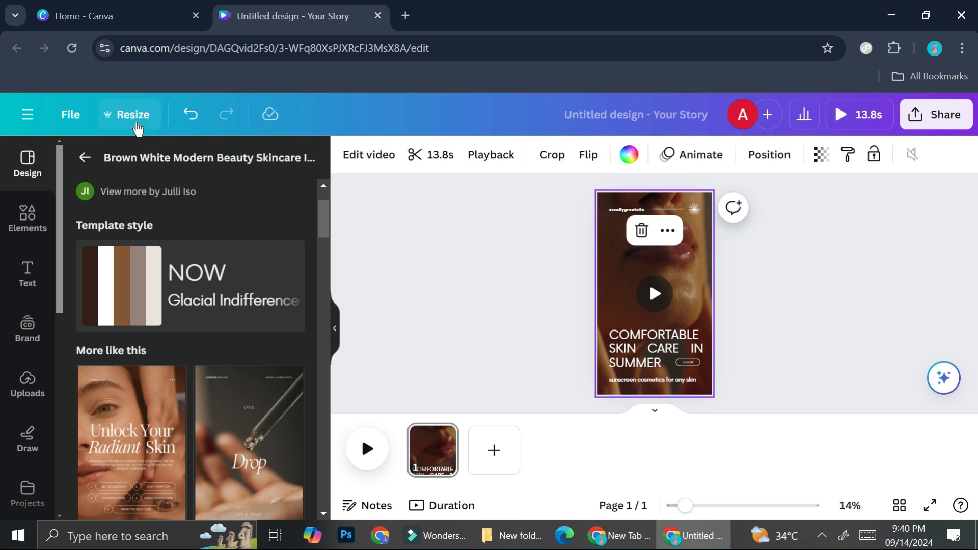
Browse the Resize menu's sizes and categories down to Translate and Transform into Doc.
click(129, 114)
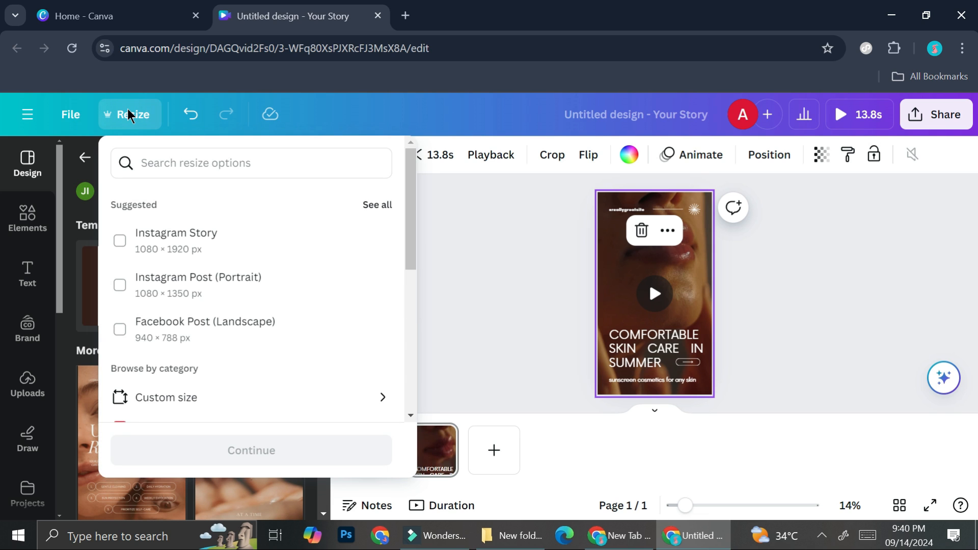
mouse_move(106, 100)
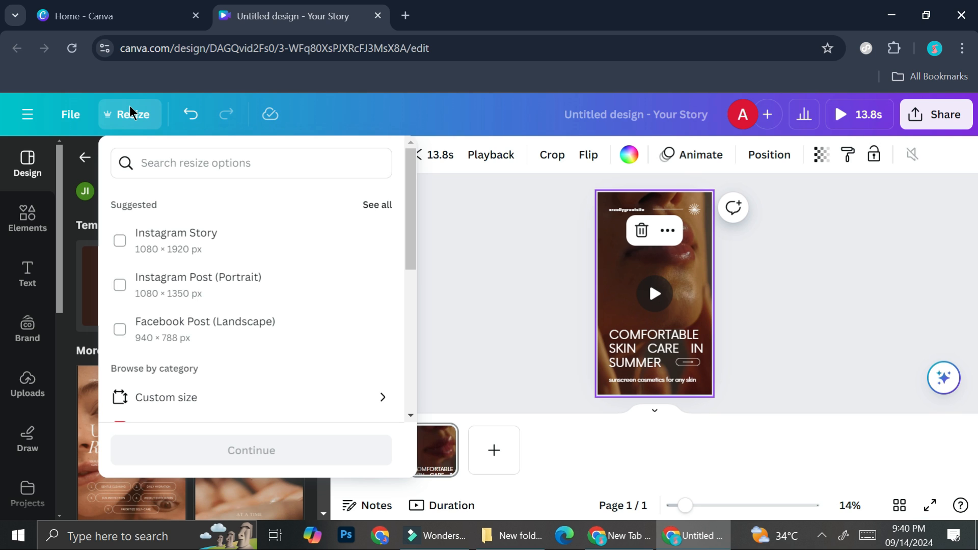
scroll(down, 3)
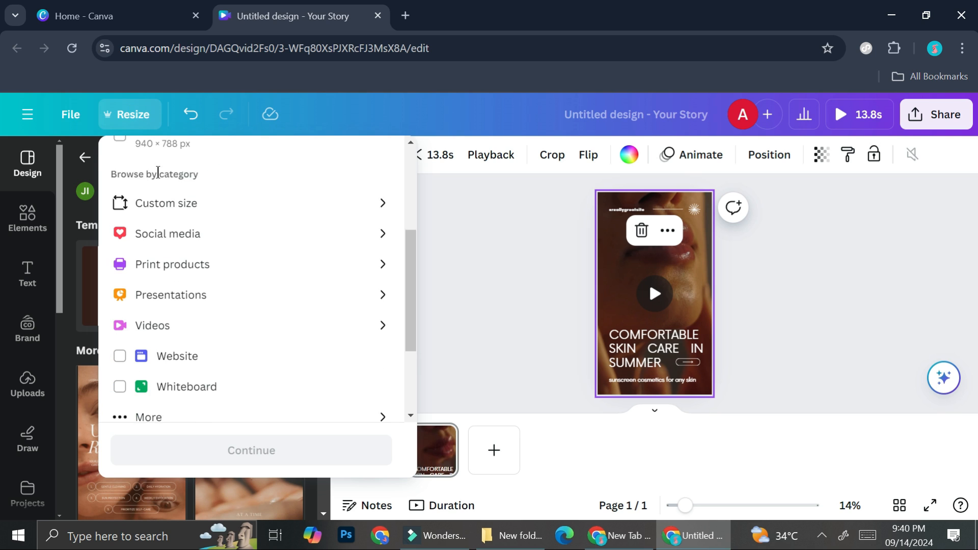
scroll(up, 3)
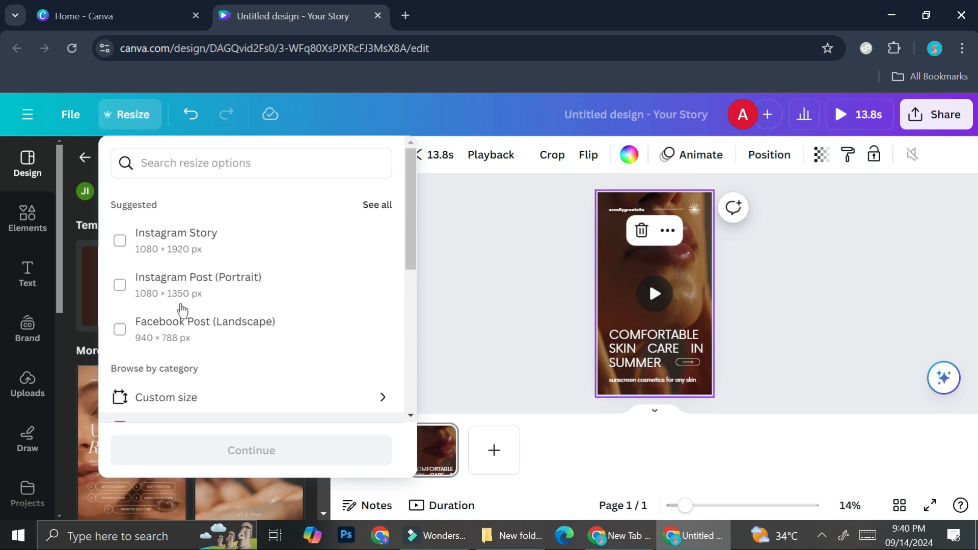
mouse_move(205, 189)
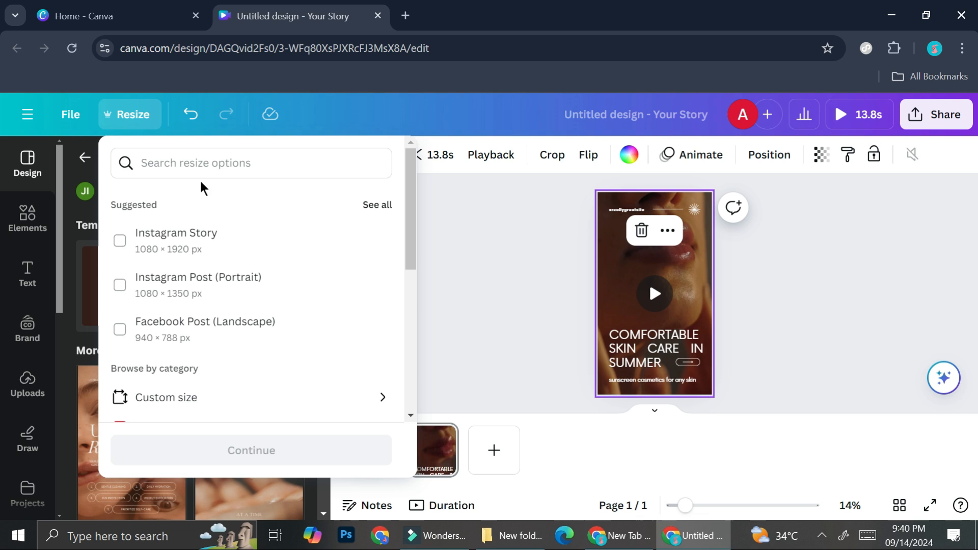
mouse_move(176, 184)
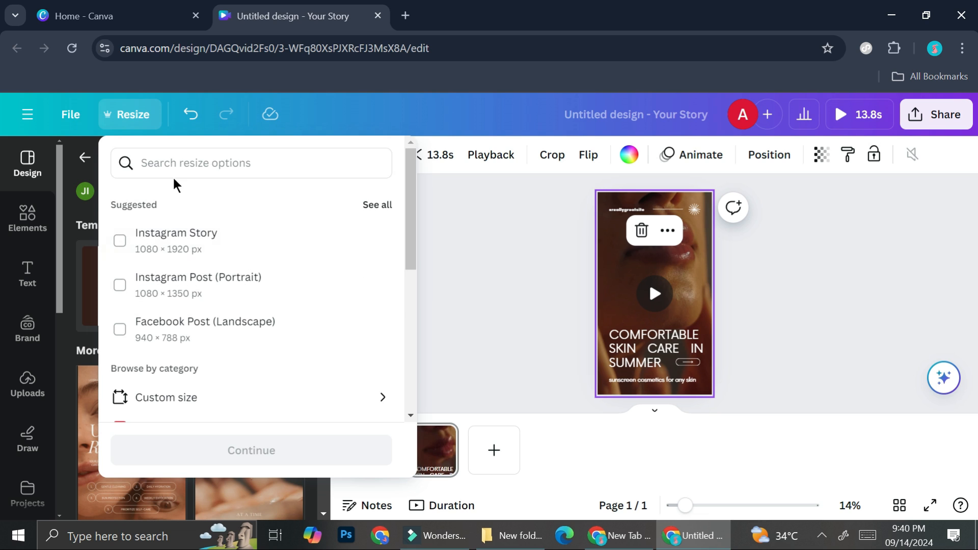
mouse_move(175, 284)
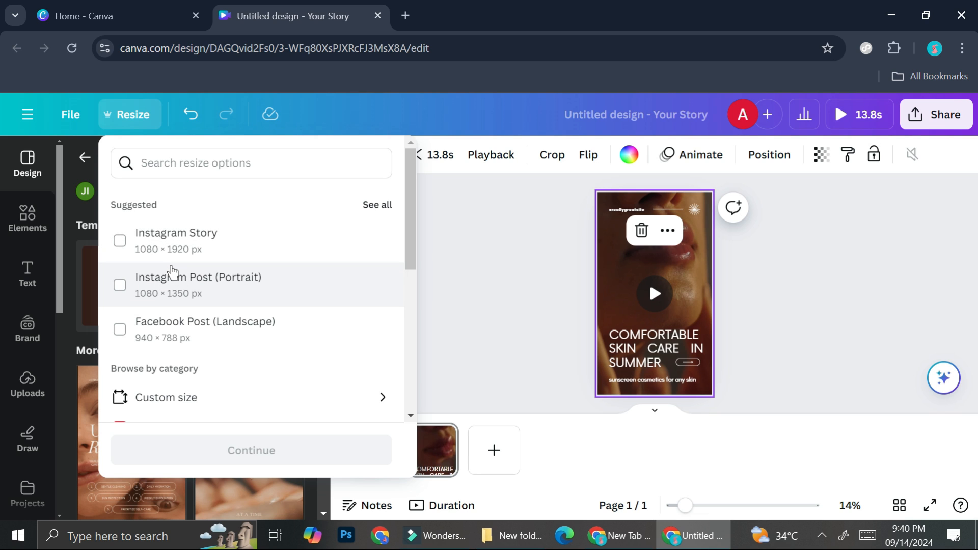
scroll(down, 3)
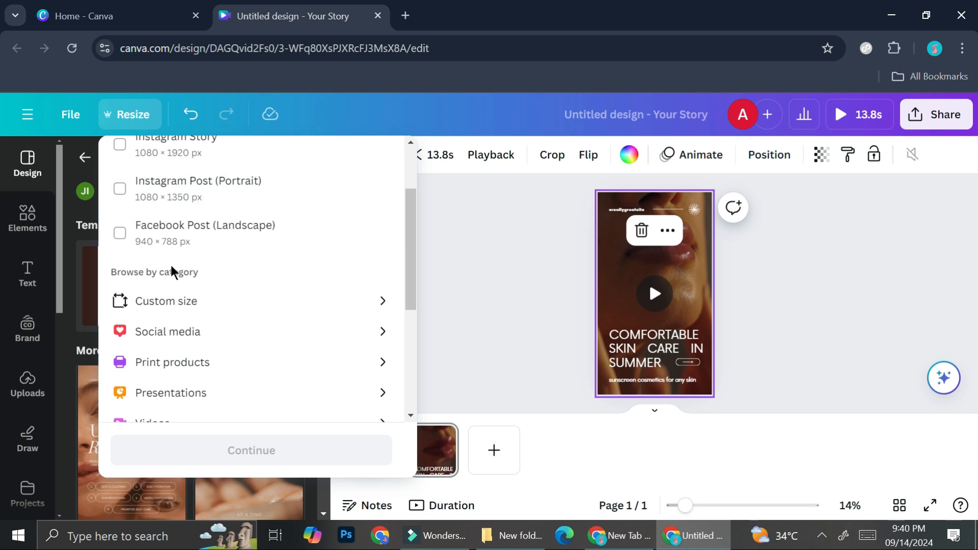
scroll(down, 3)
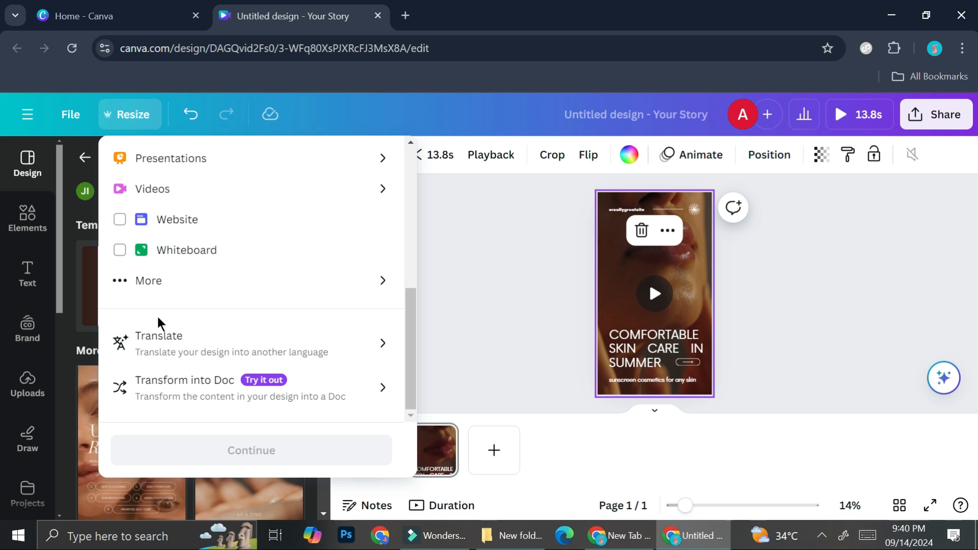
mouse_move(190, 356)
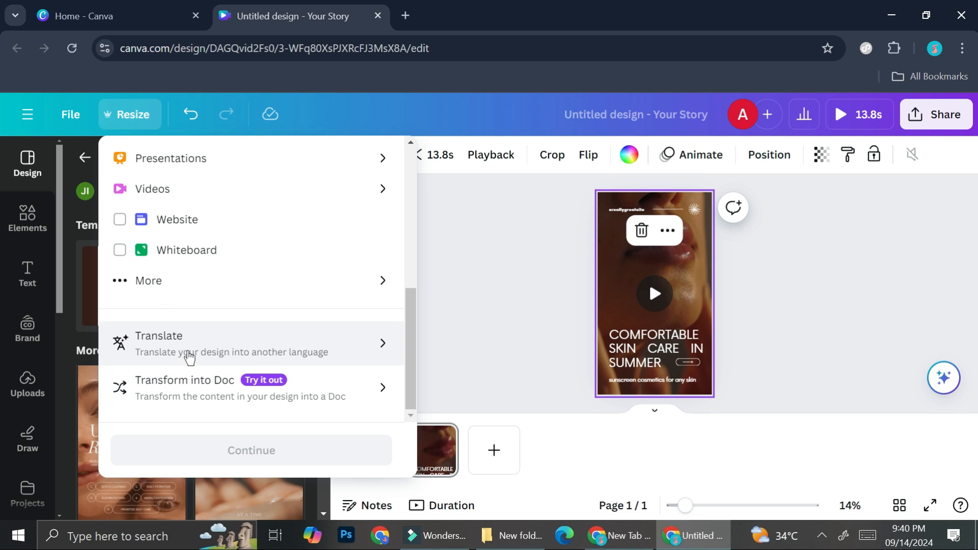
mouse_move(280, 406)
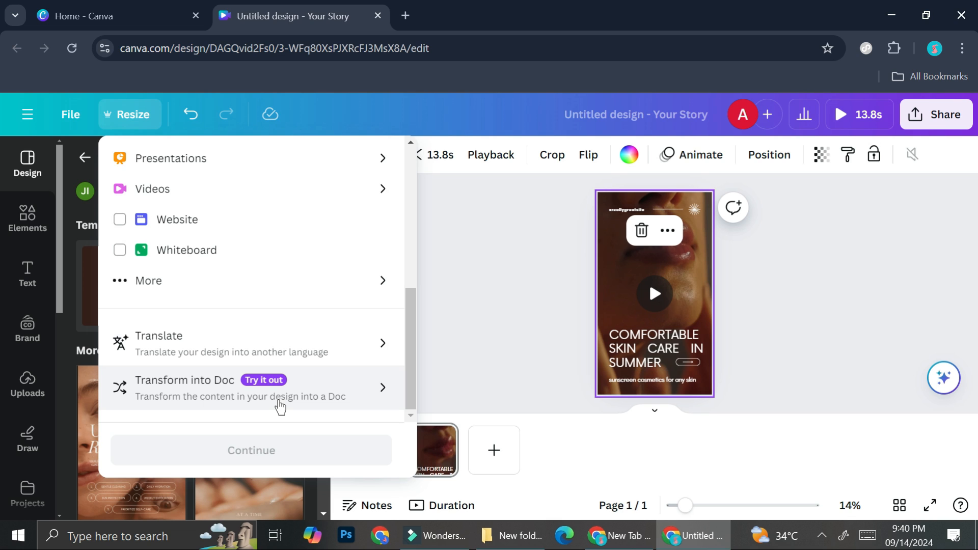
mouse_move(347, 255)
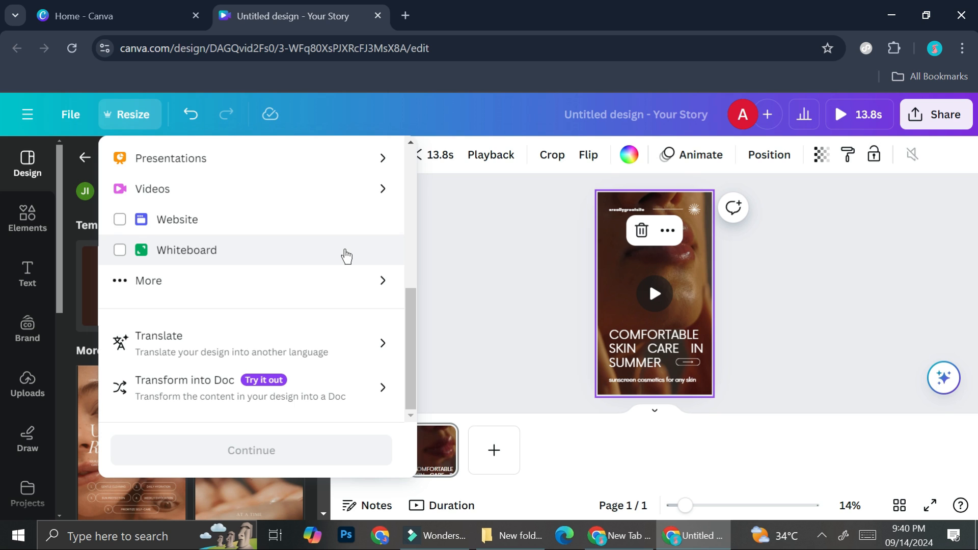
Search 'instagram' in Resize, pick Instagram Post (Square) 1080 × 1080 px, and continue.
scroll(up, 3)
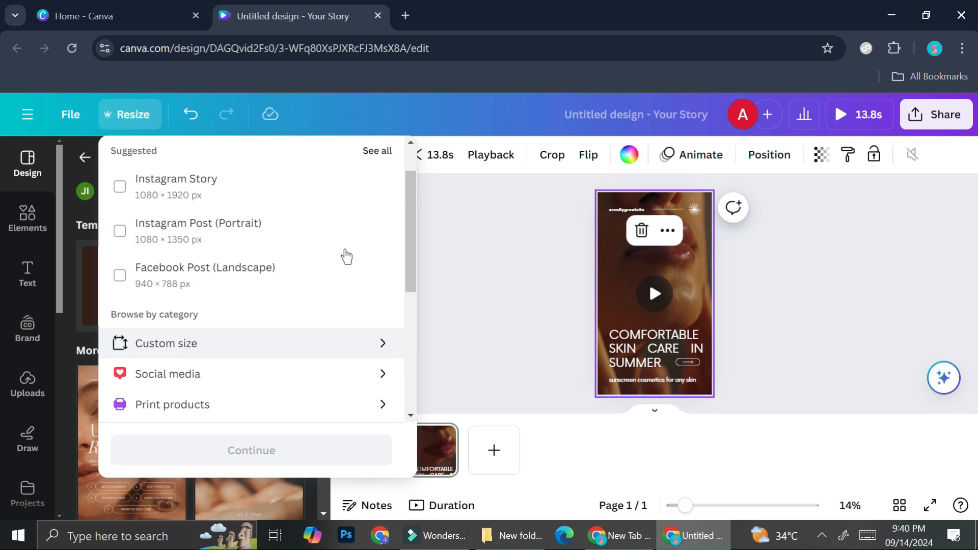
scroll(up, 3)
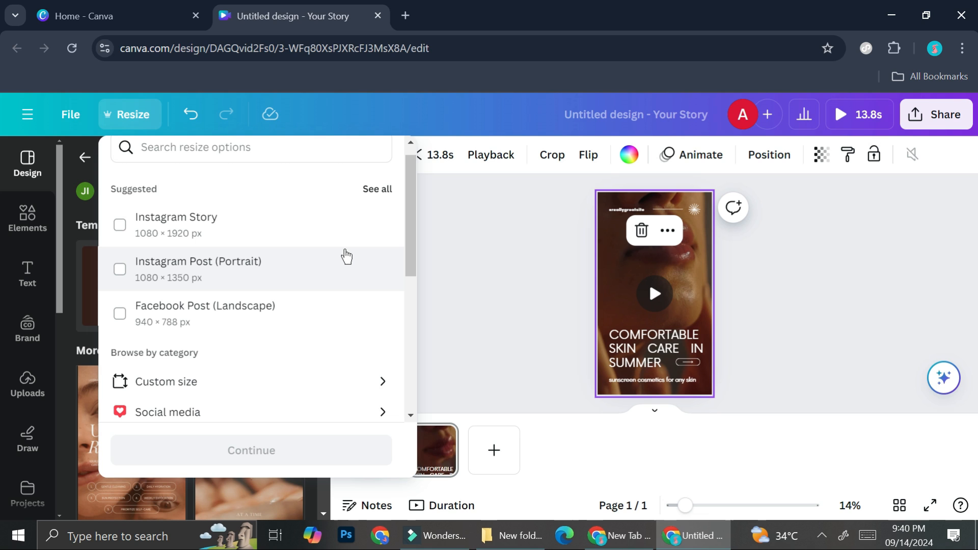
mouse_move(506, 317)
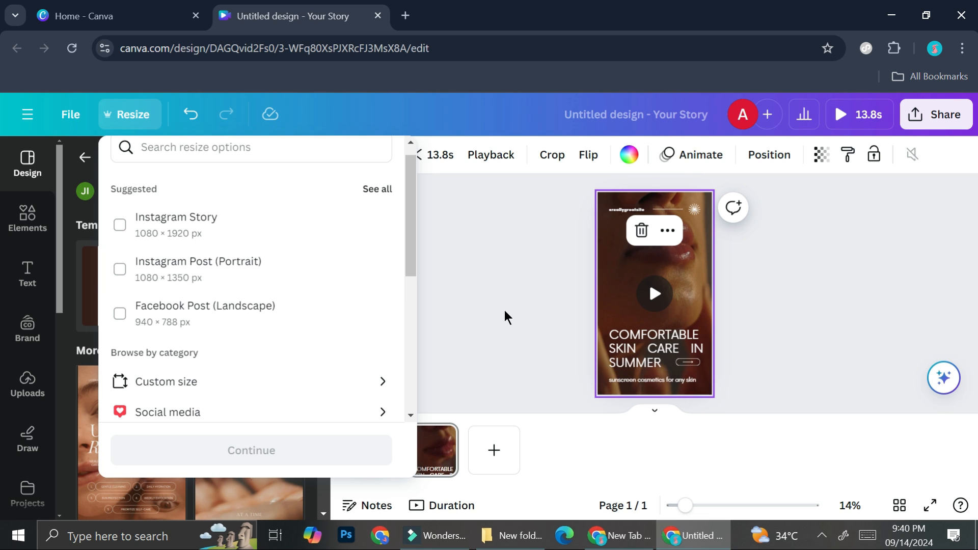
mouse_move(197, 352)
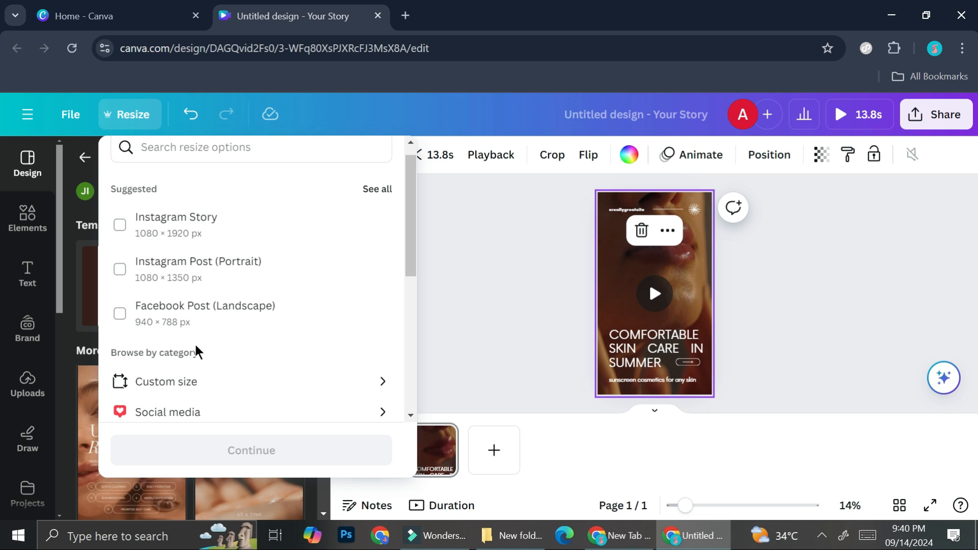
mouse_move(229, 324)
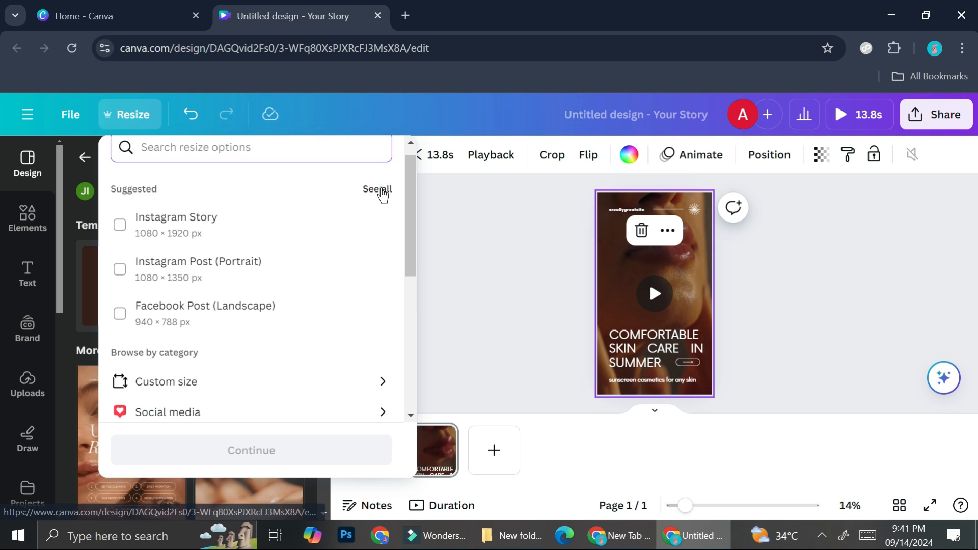
scroll(down, 3)
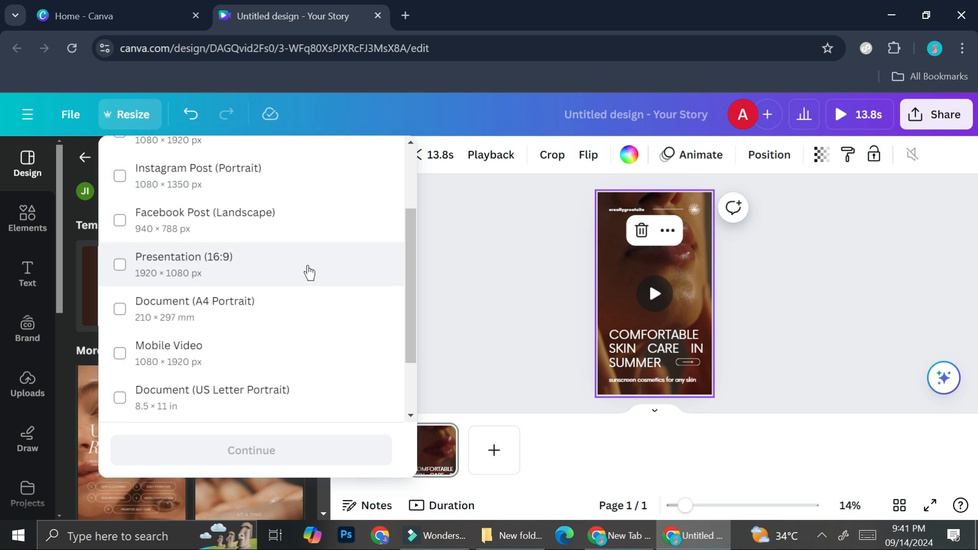
scroll(up, 3)
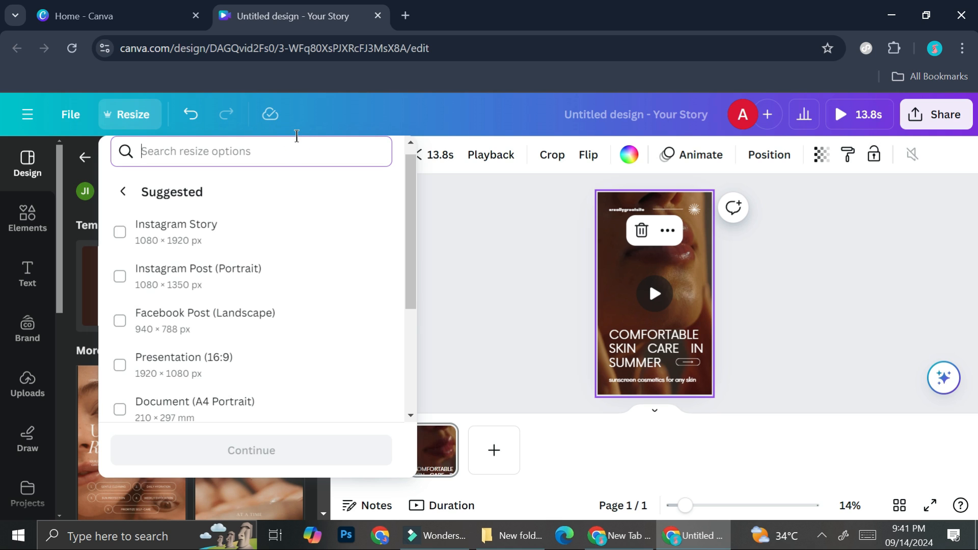
text(instagram)
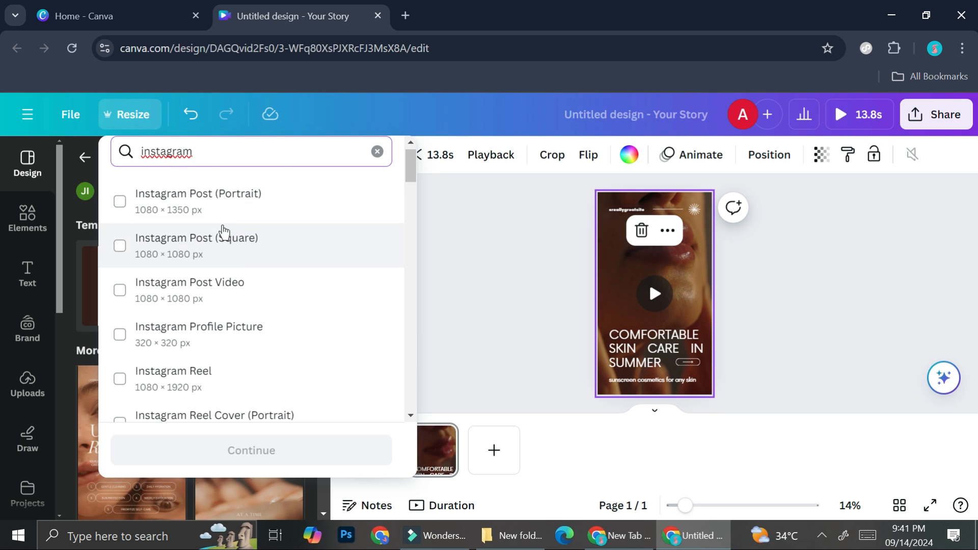
click(119, 246)
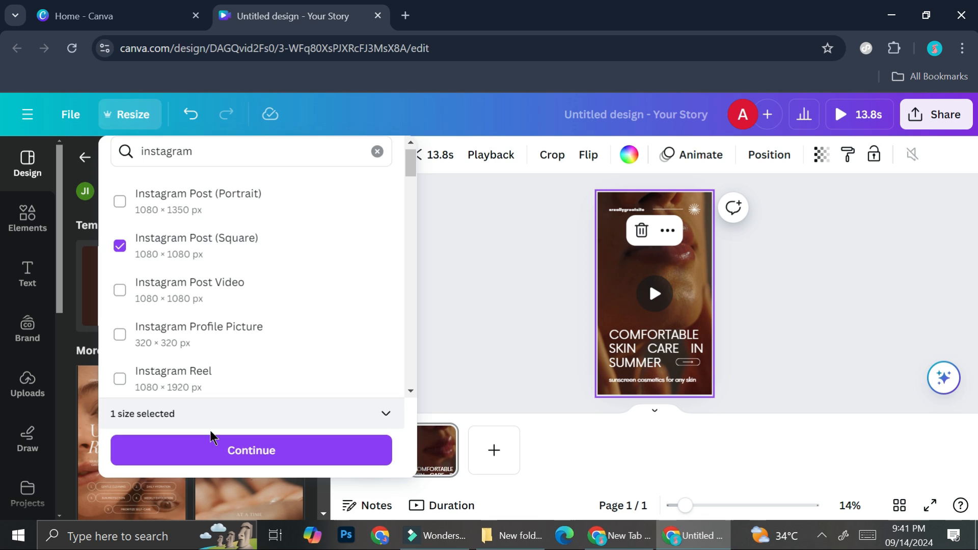
click(250, 450)
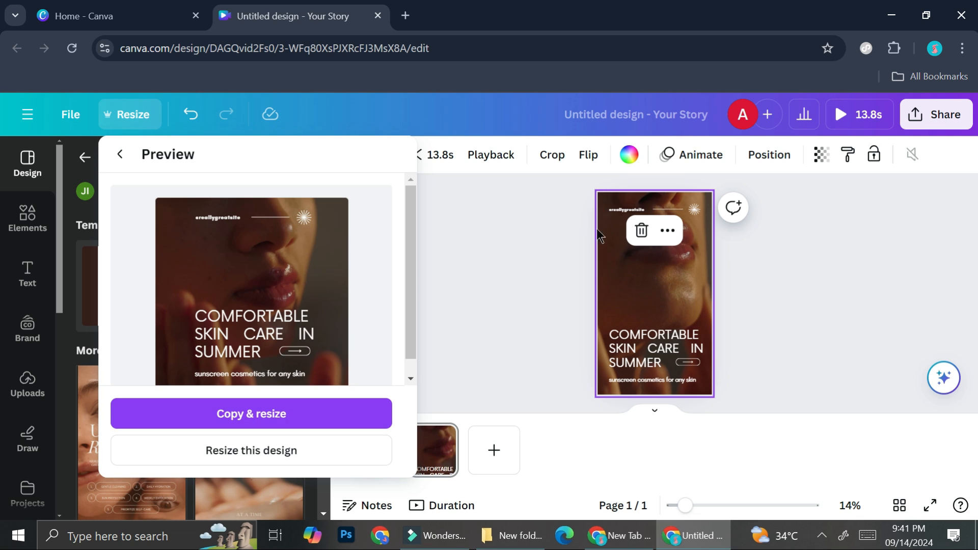
mouse_move(289, 468)
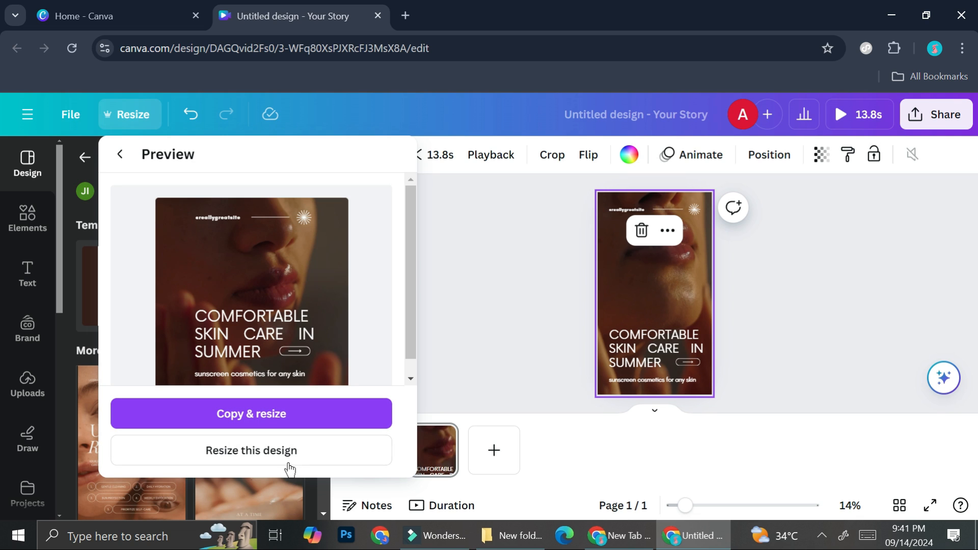
mouse_move(589, 269)
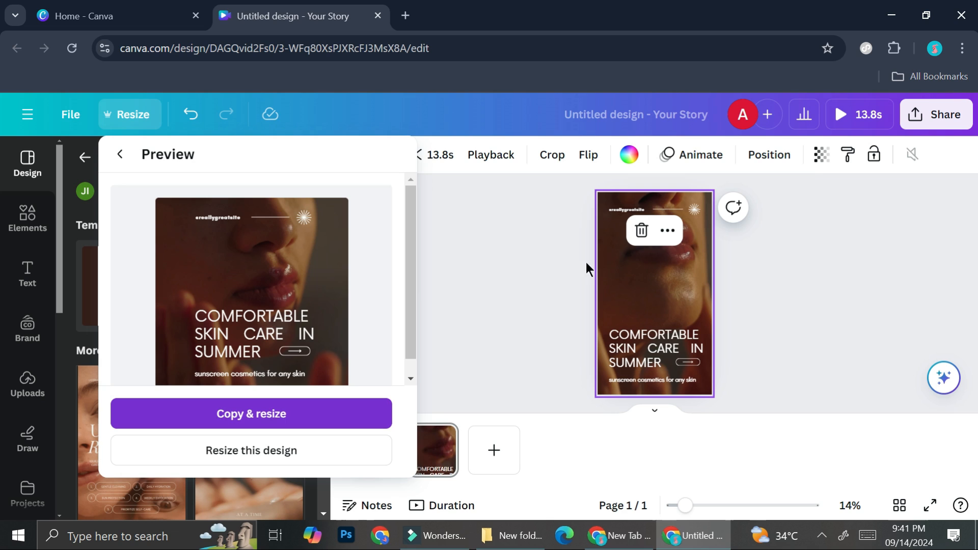
mouse_move(655, 331)
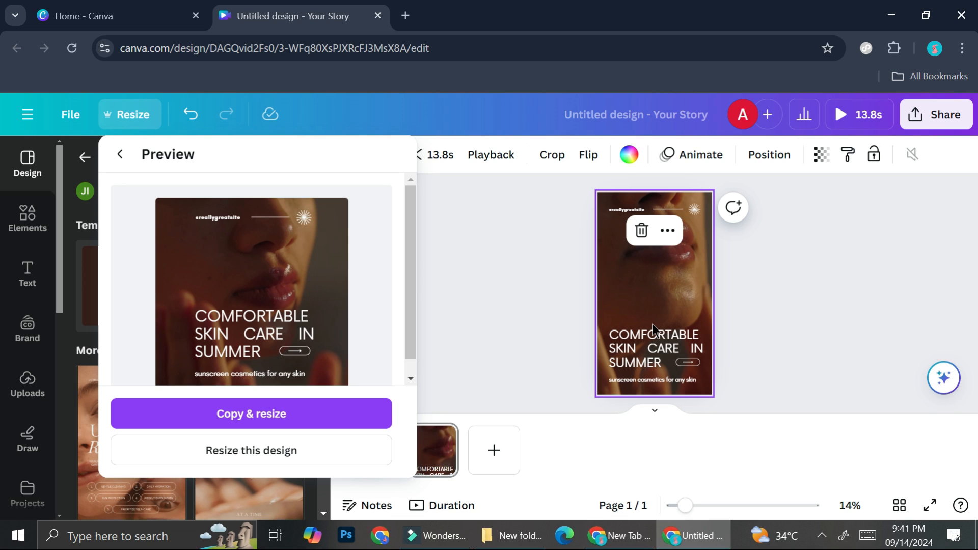
mouse_move(339, 414)
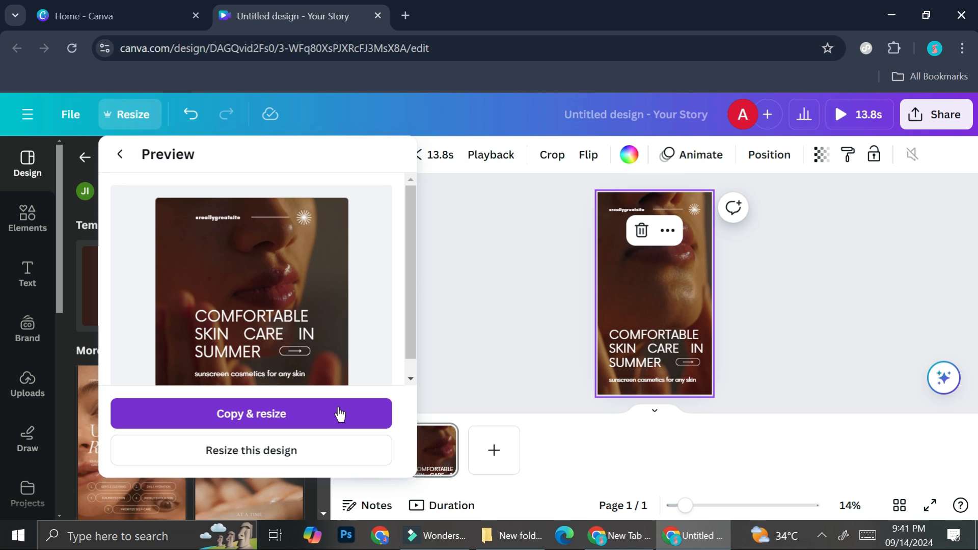
mouse_move(521, 243)
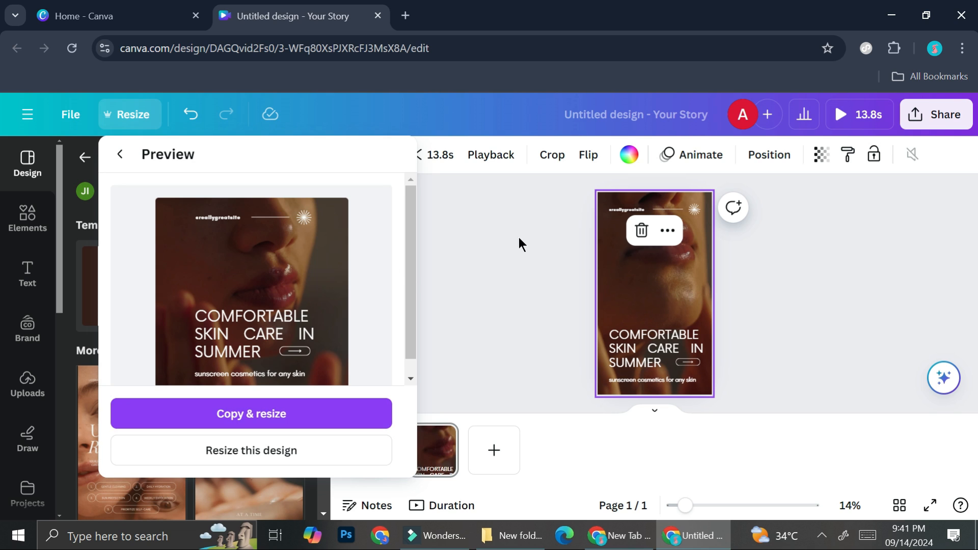
mouse_move(263, 451)
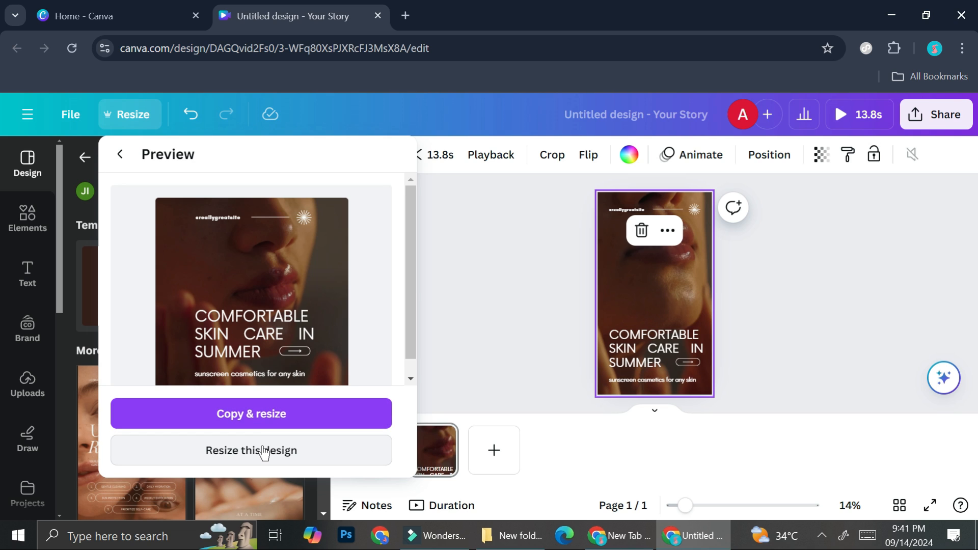
Resize the original skincare design to the square post instead of making a copy.
click(251, 450)
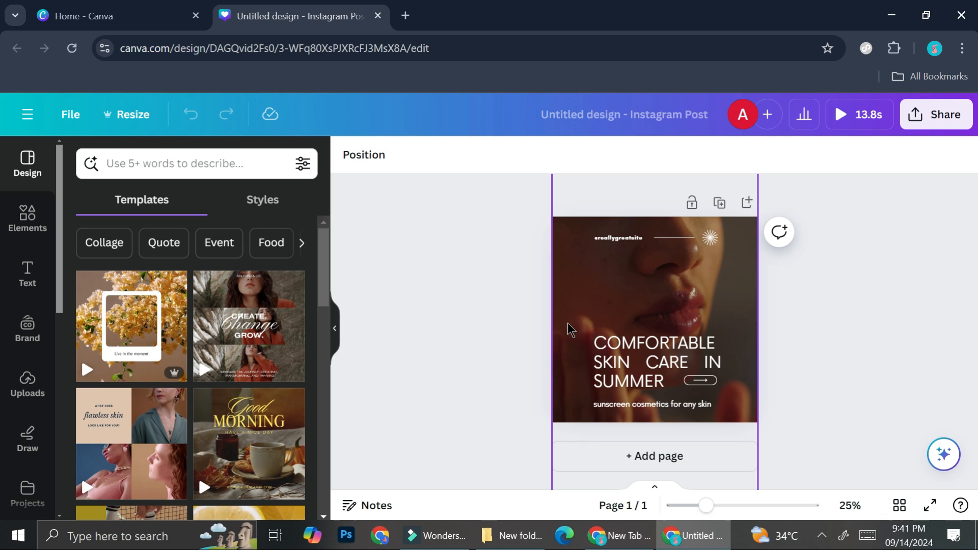
Deselect the page to inspect the square post, then select the background video to reframe.
click(805, 314)
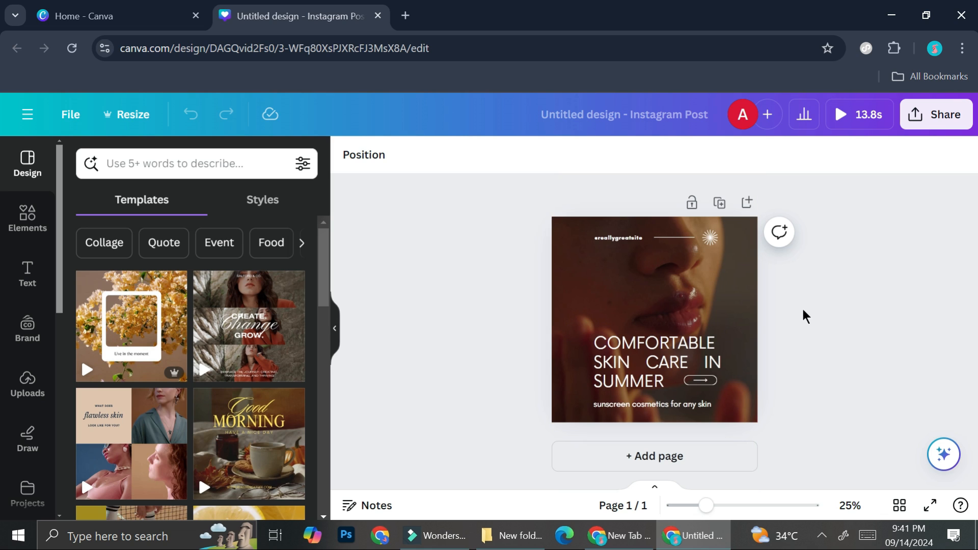
mouse_move(813, 308)
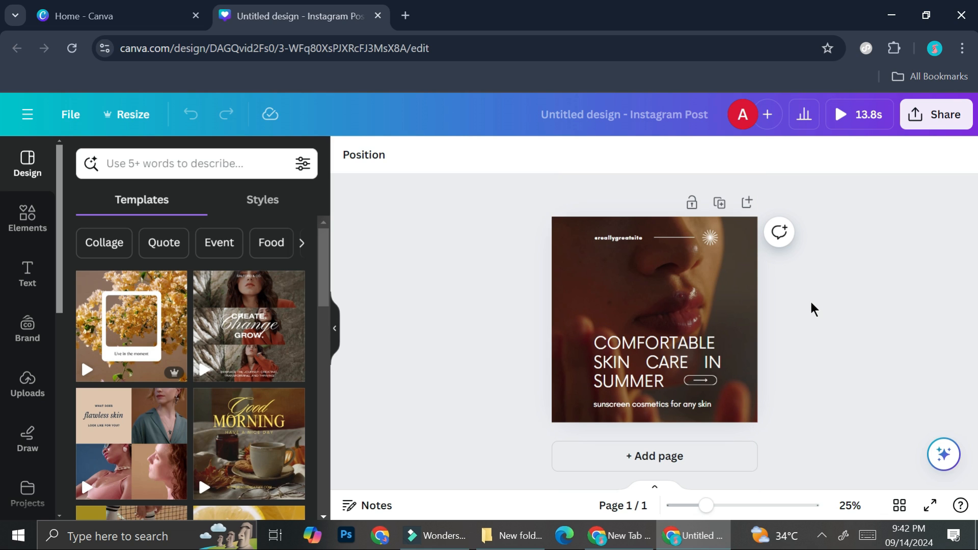
mouse_move(772, 311)
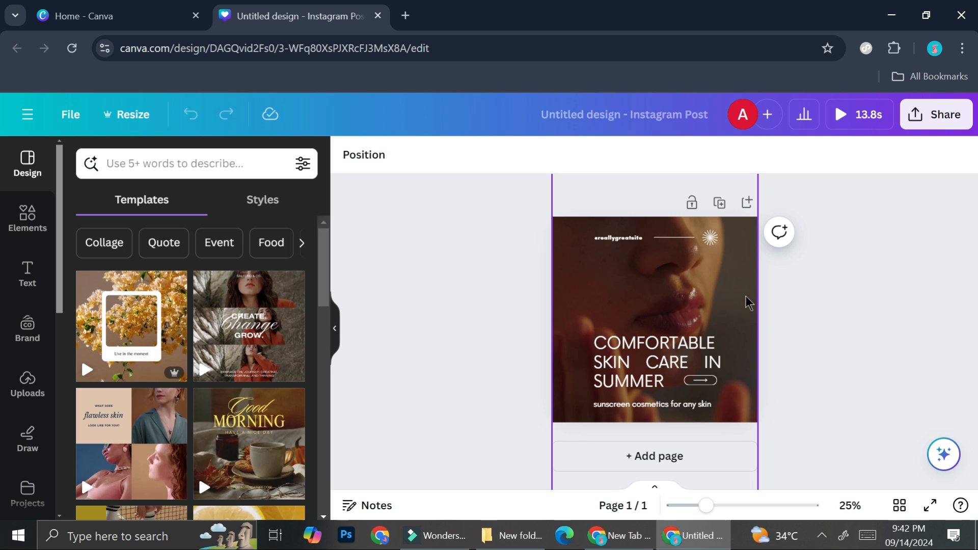
mouse_move(742, 302)
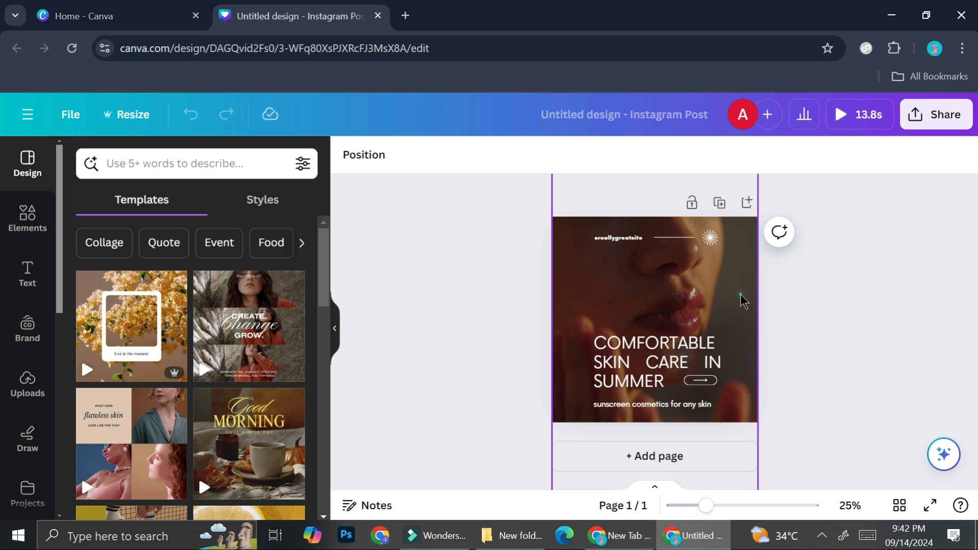
click(719, 294)
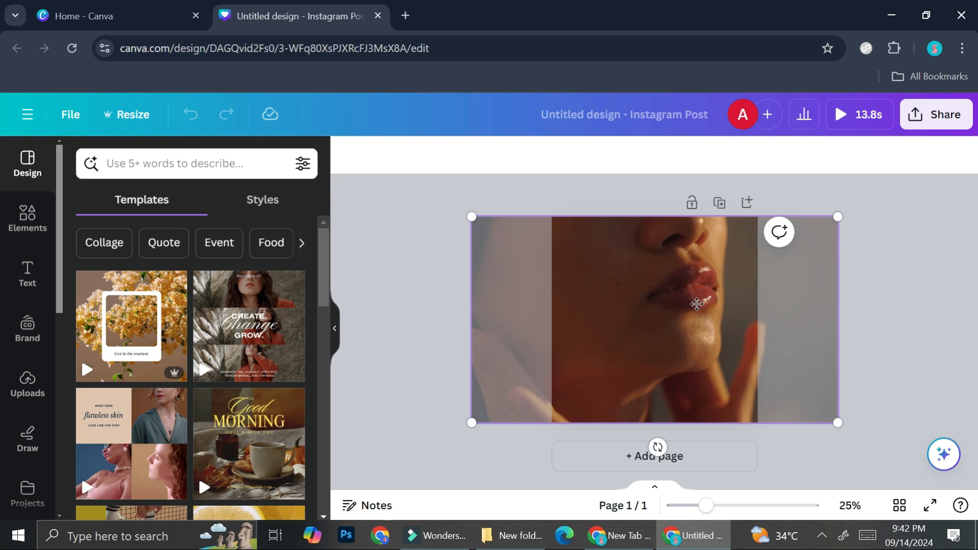
mouse_move(706, 274)
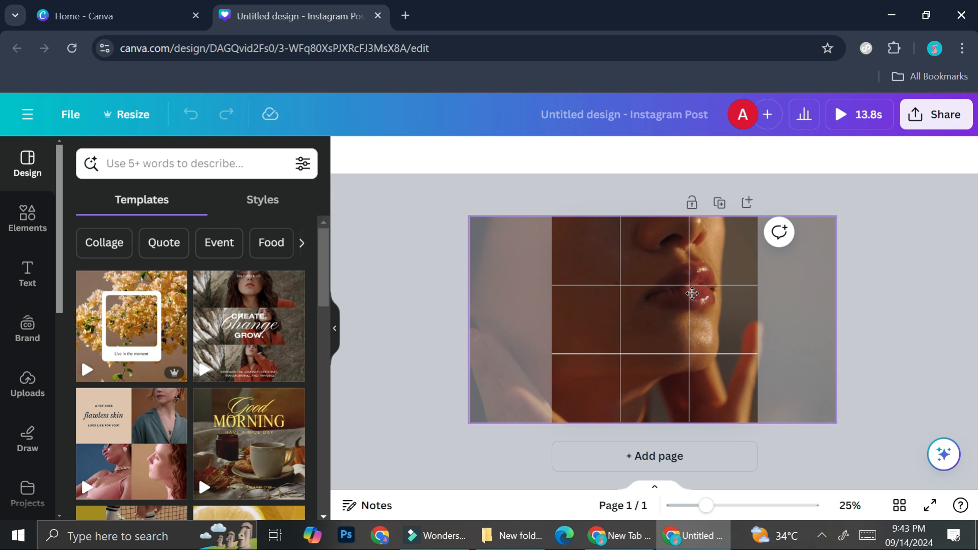
click(692, 294)
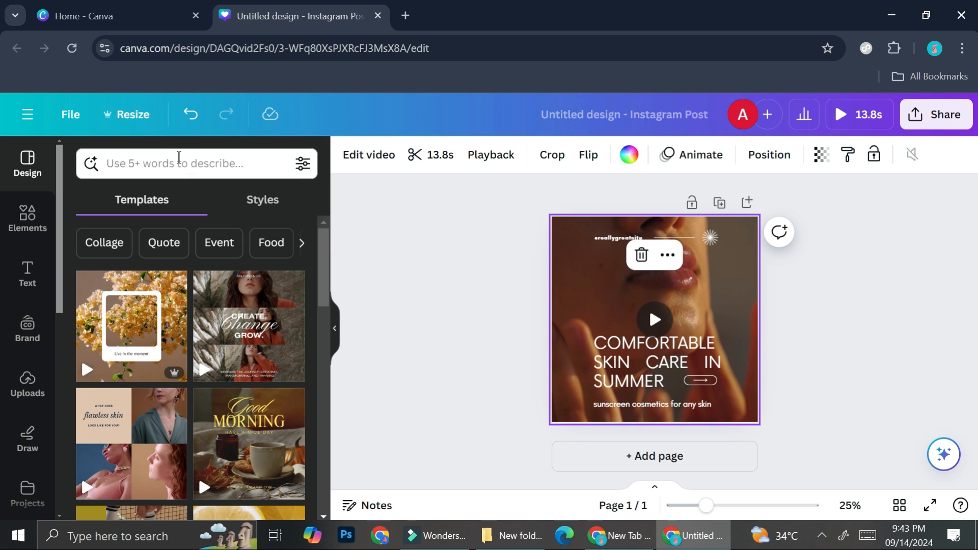
Reopen the Resize menu and go to the Translate panel.
click(125, 115)
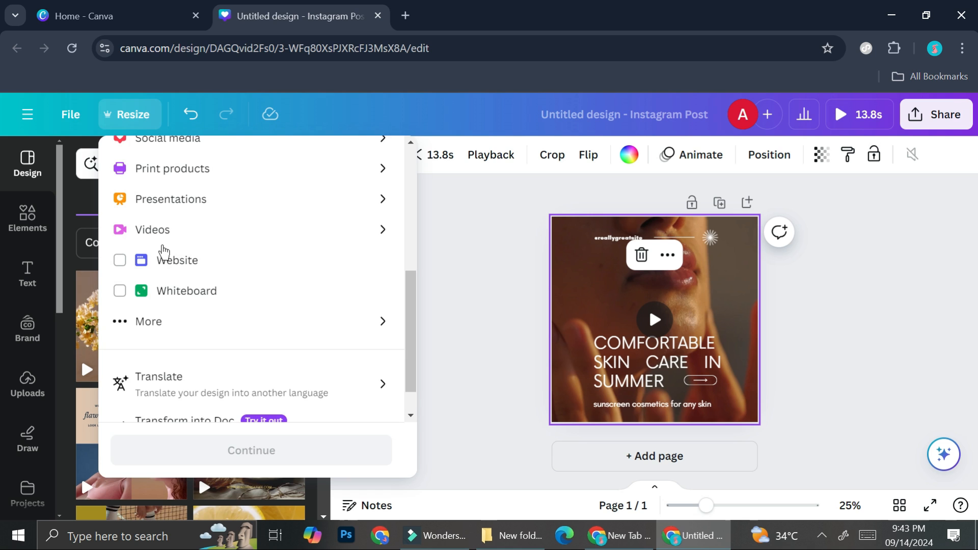
scroll(down, 3)
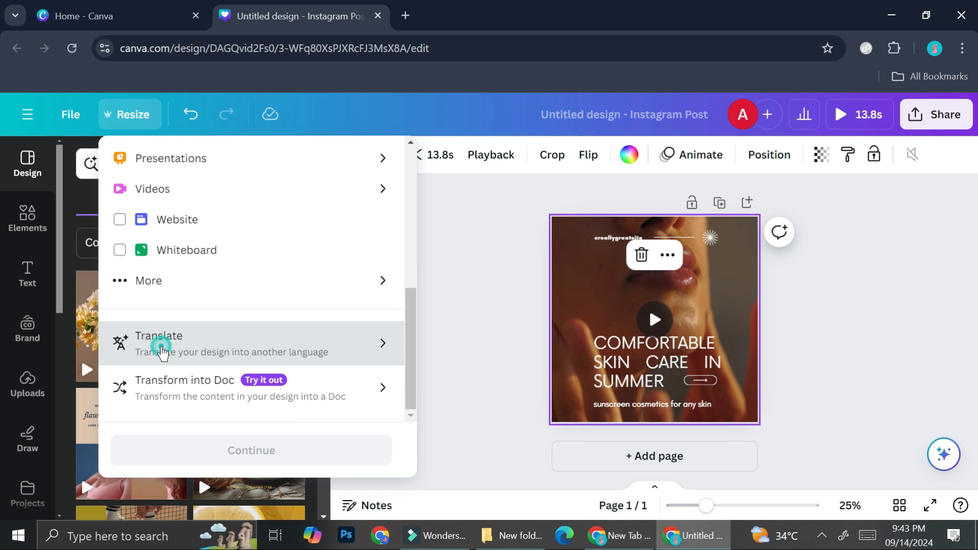
click(159, 343)
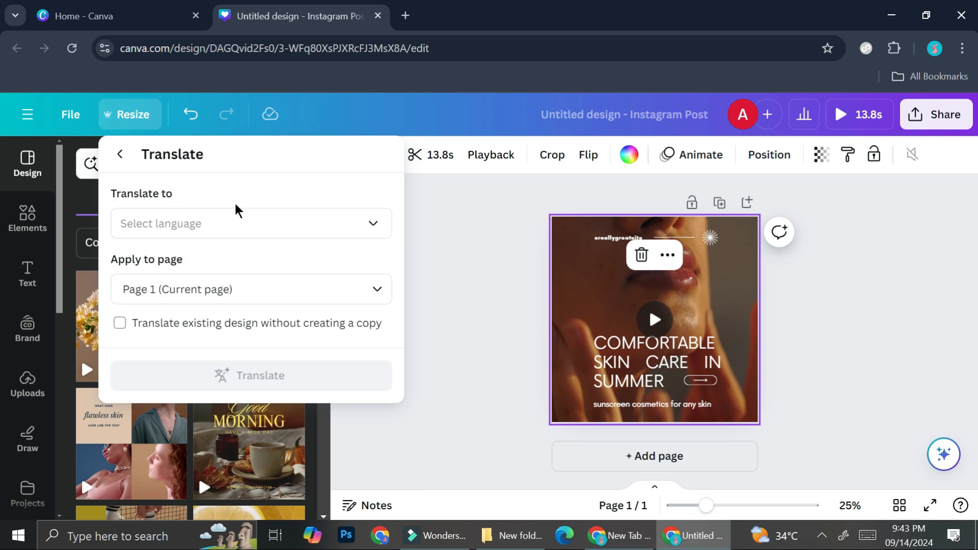
Search 'fr' in the Translate to list and select French.
click(250, 223)
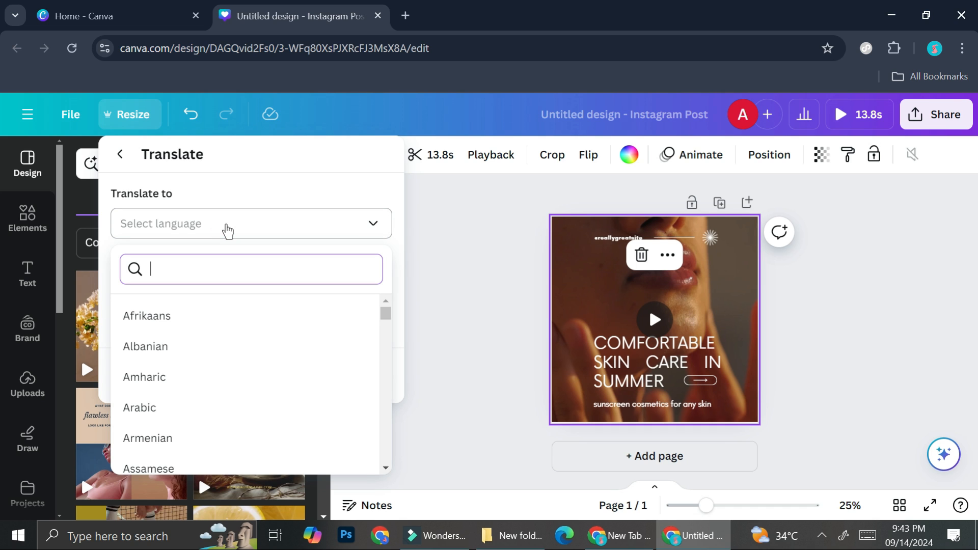
text(fr)
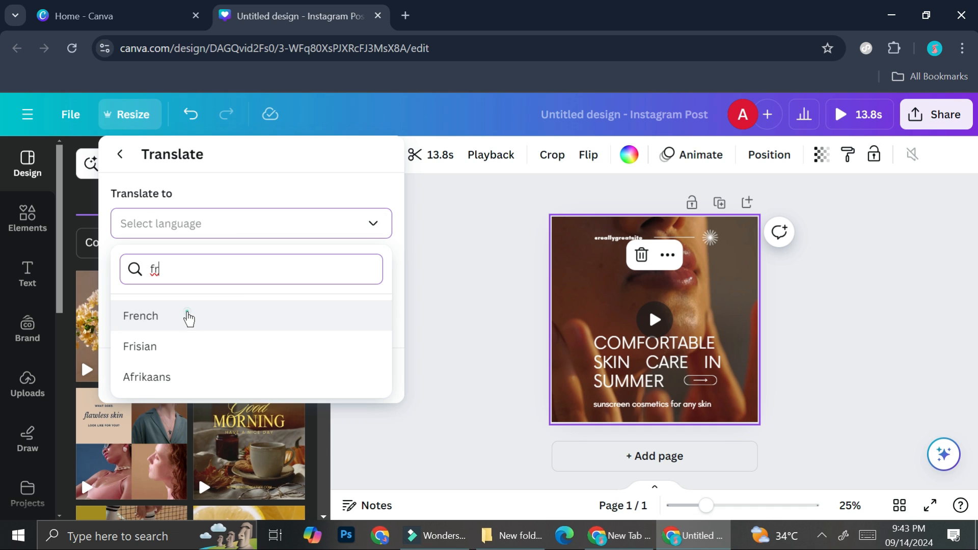
click(141, 315)
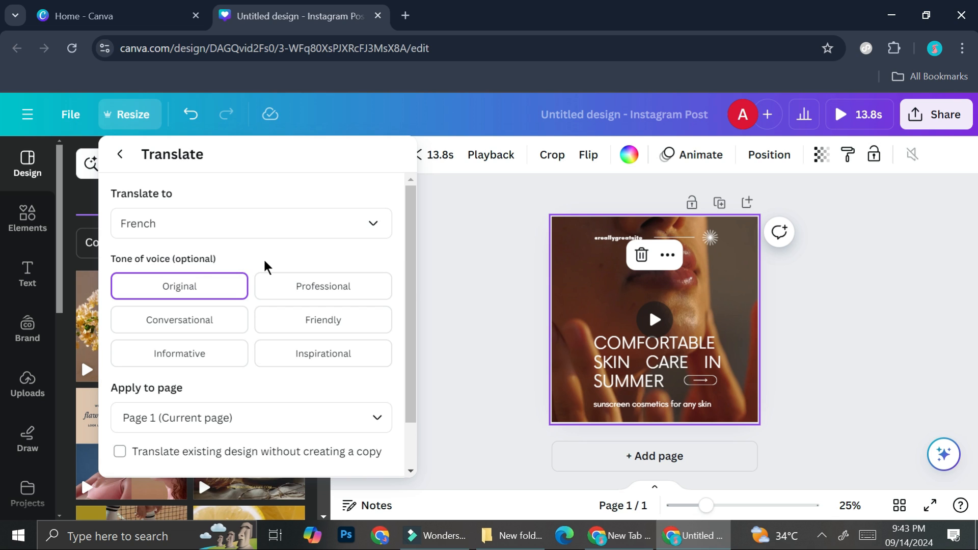
mouse_move(206, 265)
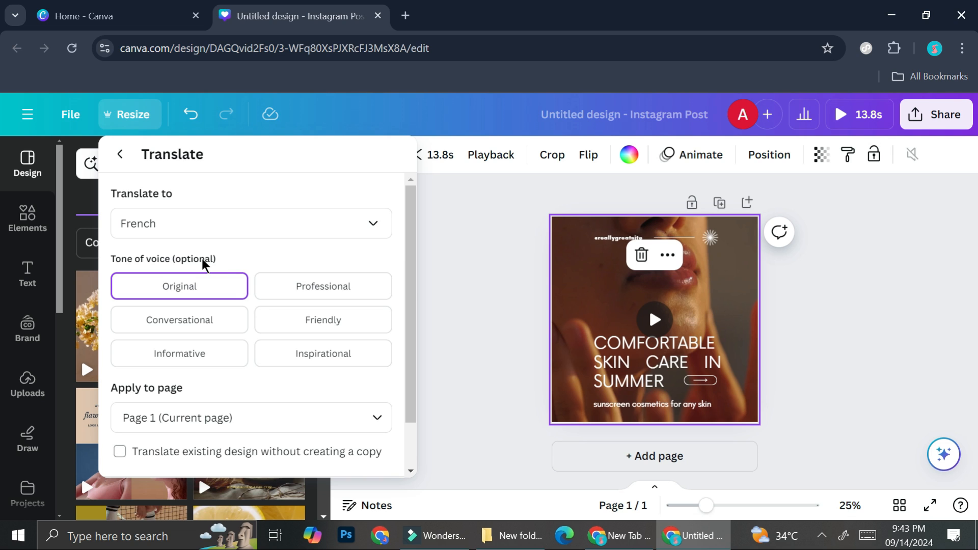
mouse_move(206, 284)
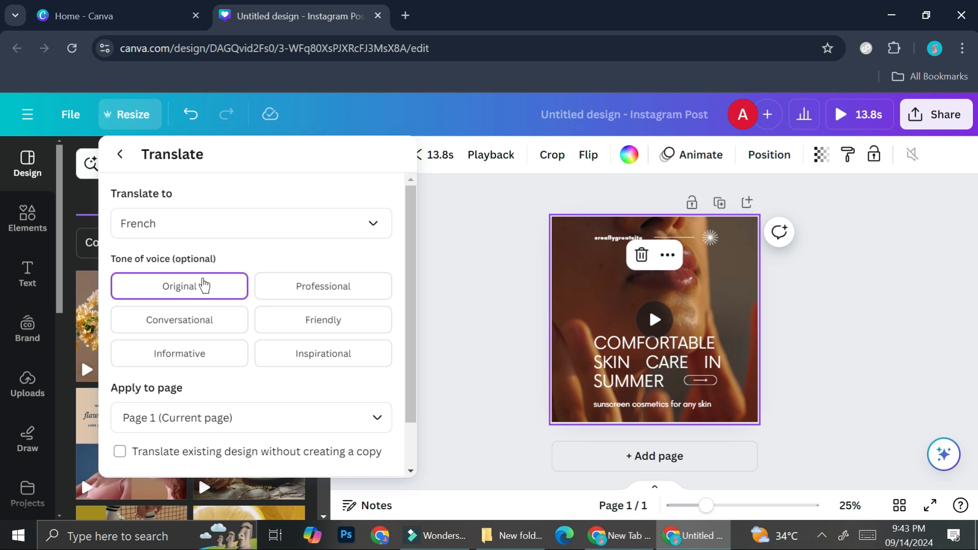
mouse_move(323, 286)
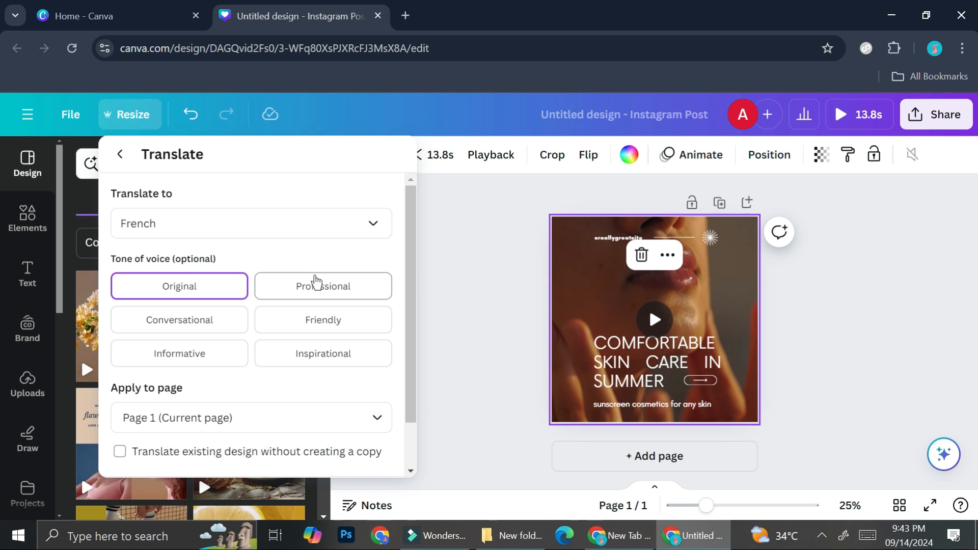
mouse_move(313, 375)
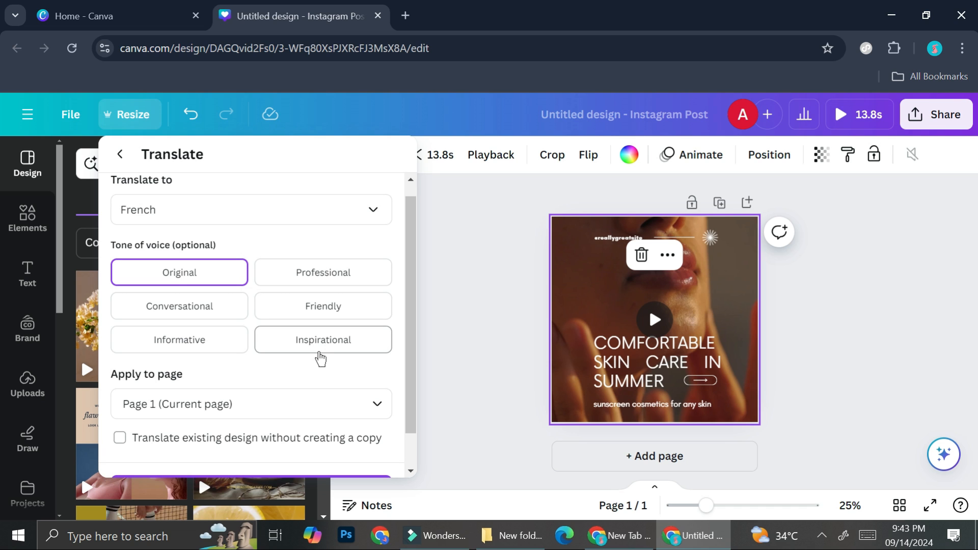
scroll(down, 3)
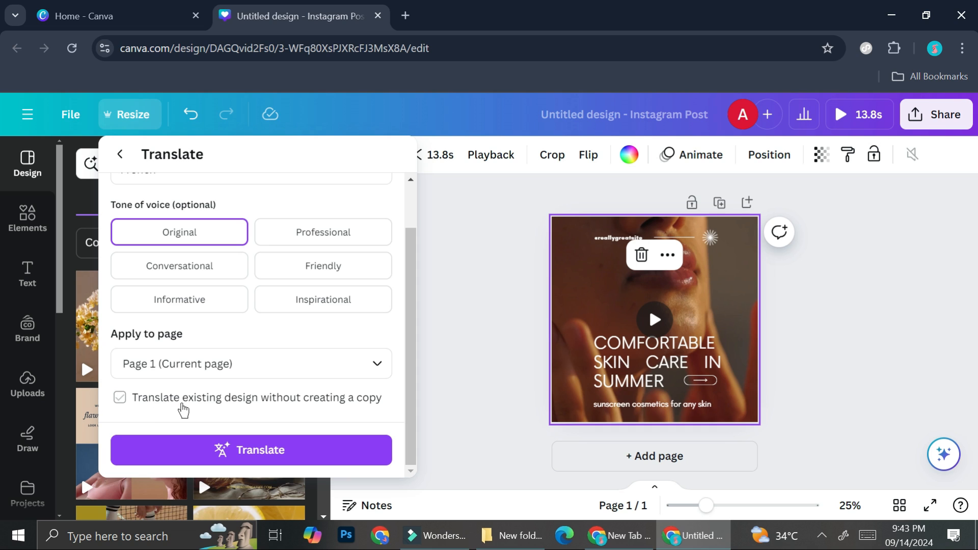
mouse_move(249, 412)
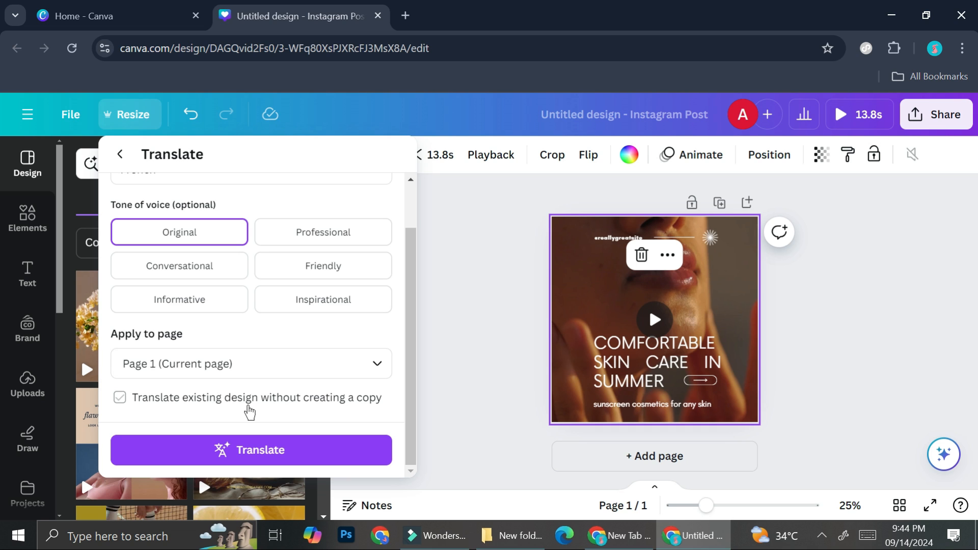
Translate the existing page into French without a copy, giving 'Soins de la peau confortables en été'.
click(119, 397)
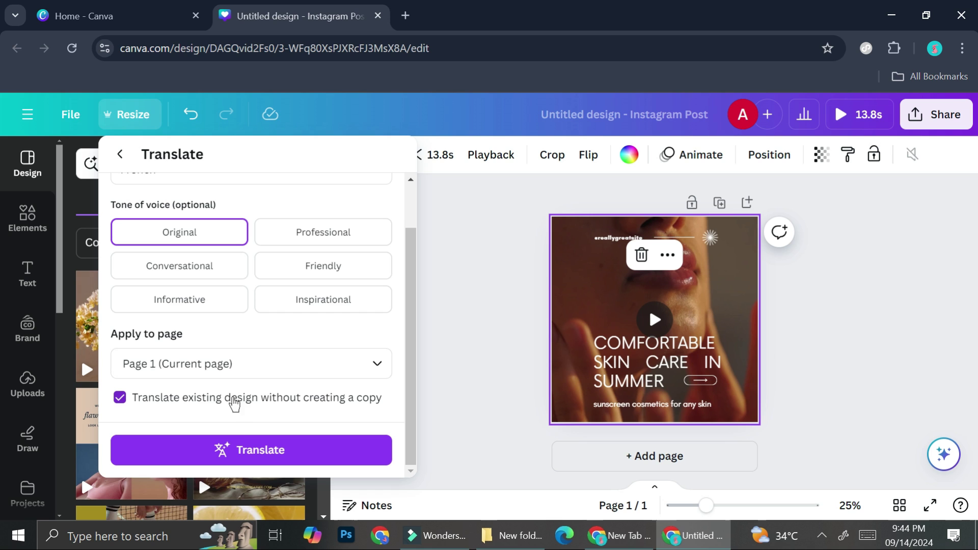
mouse_move(277, 402)
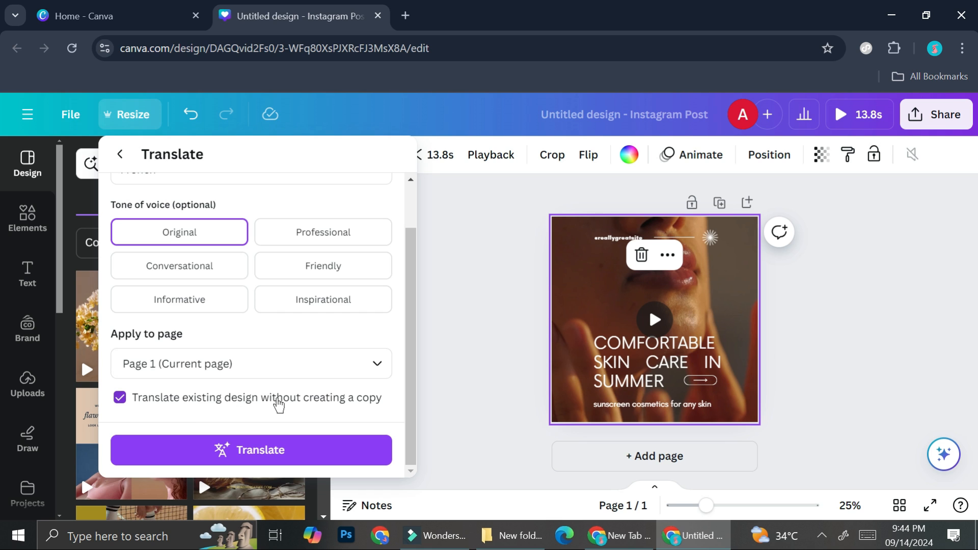
click(251, 450)
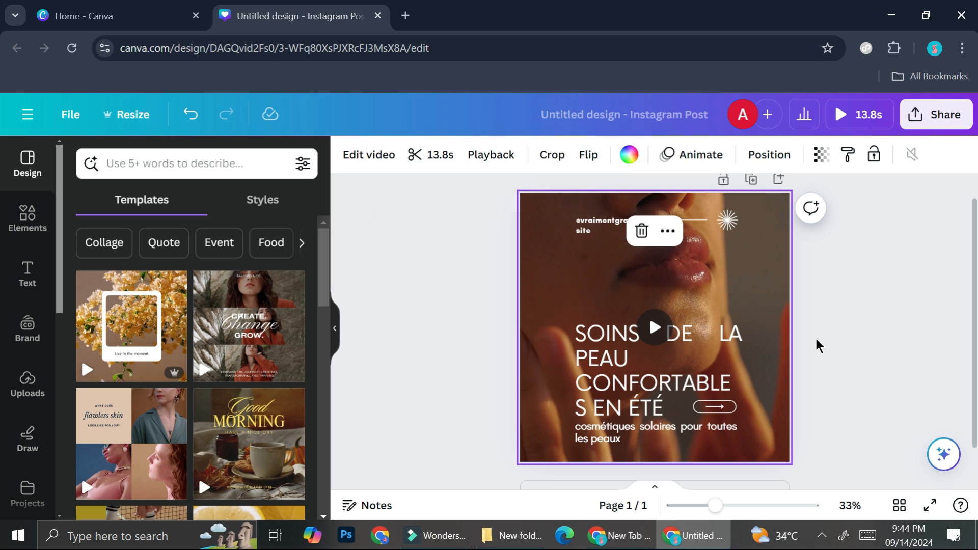
Dismiss the finished French translation and reopen the translation options.
click(606, 356)
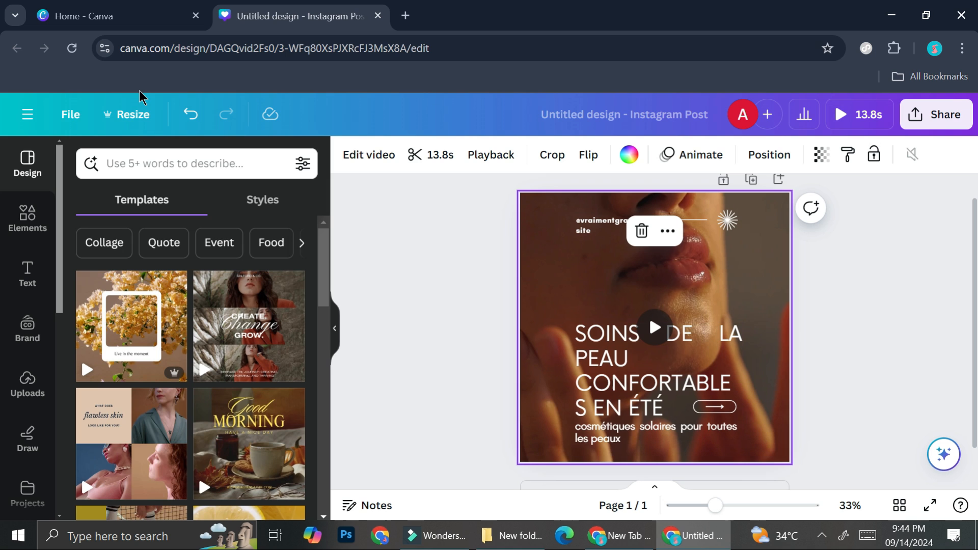
click(127, 114)
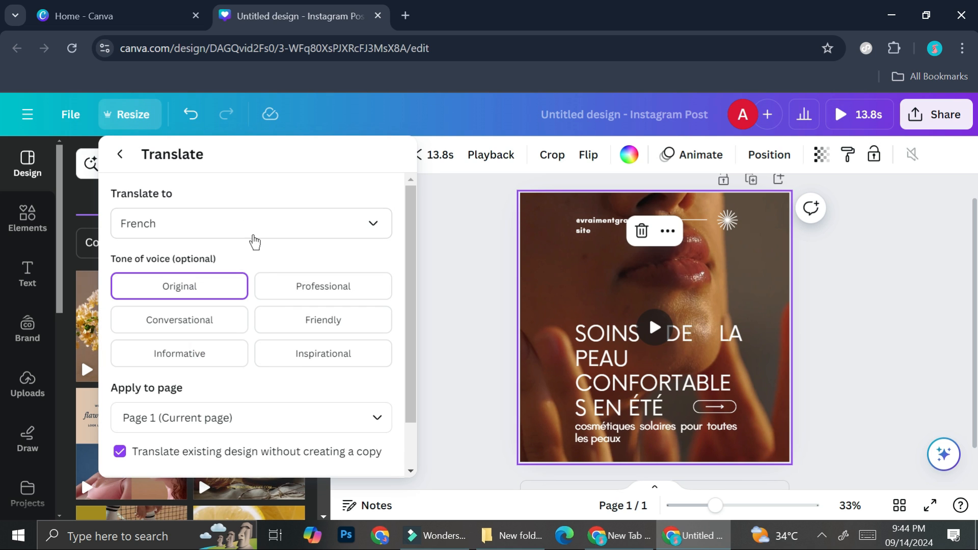
Choose English as the target language to translate page 1 back in place.
click(251, 223)
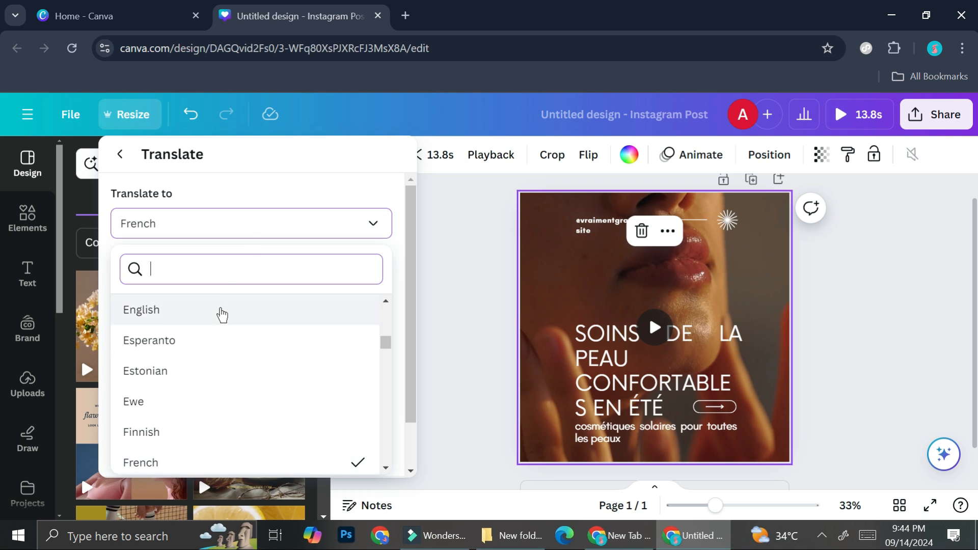
click(141, 310)
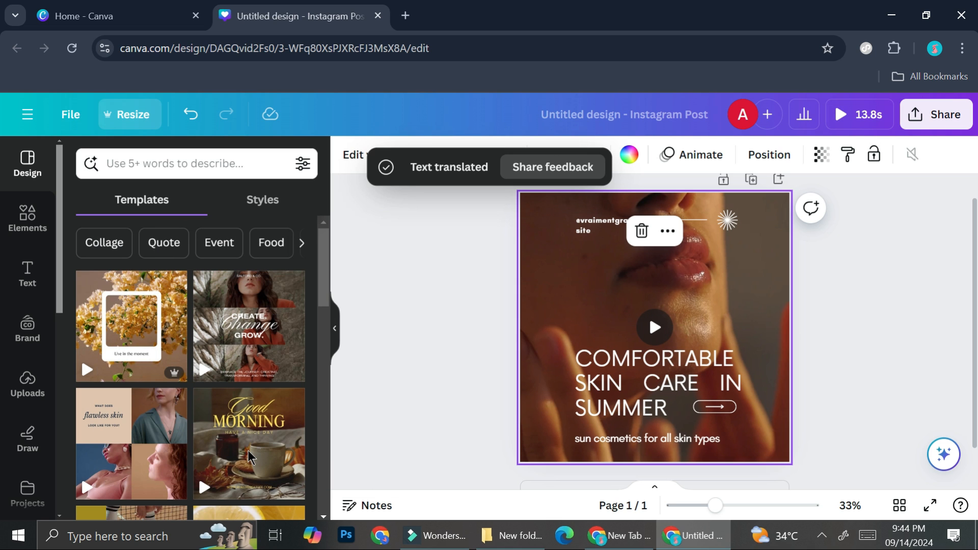
mouse_move(810, 313)
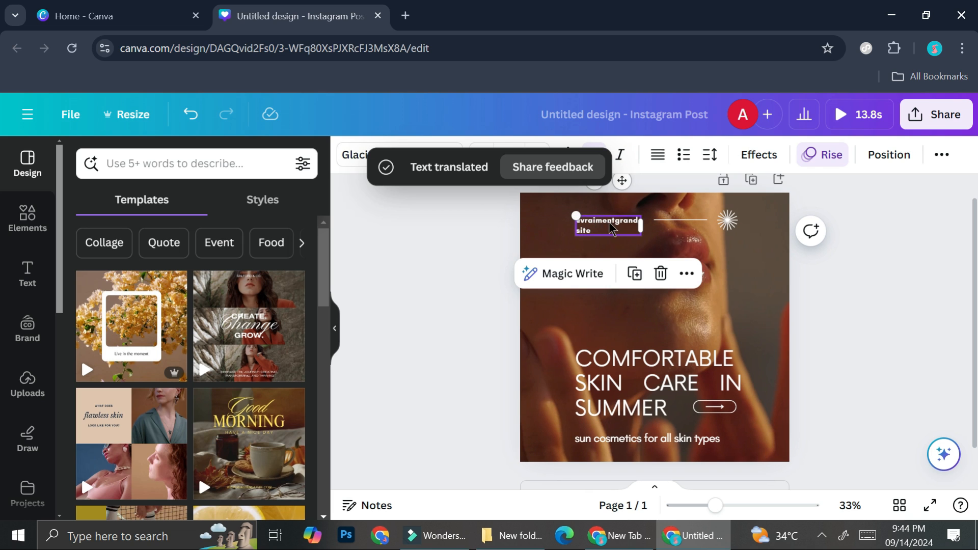
mouse_move(615, 224)
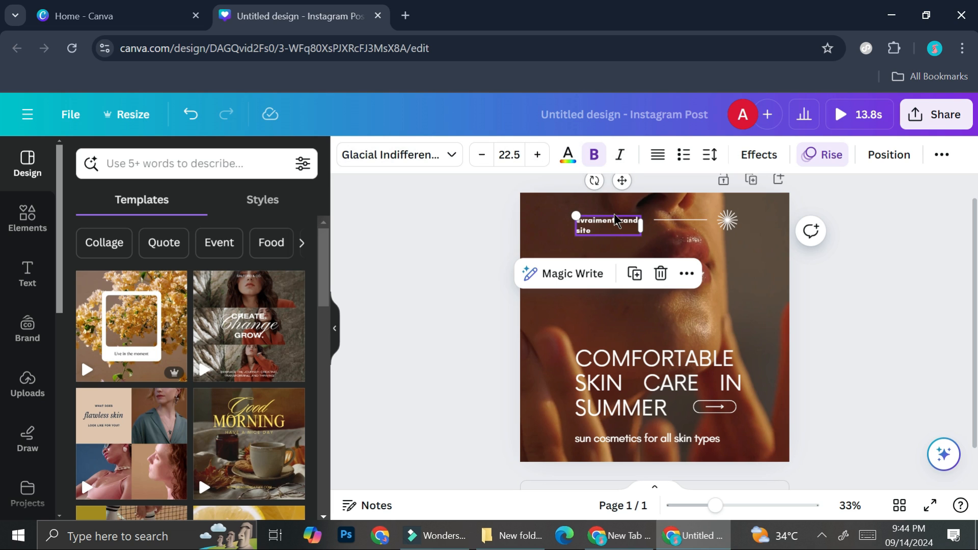
click(655, 312)
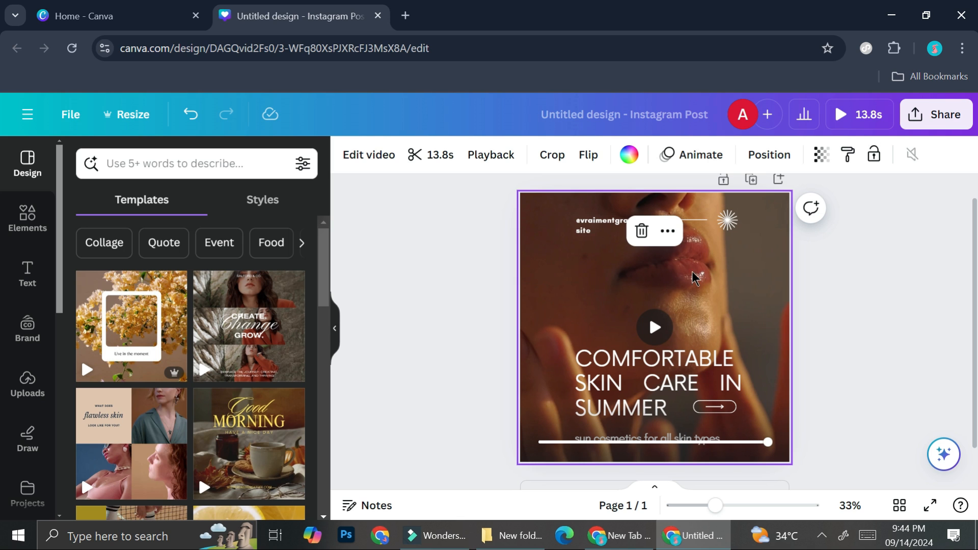
scroll(down, 3)
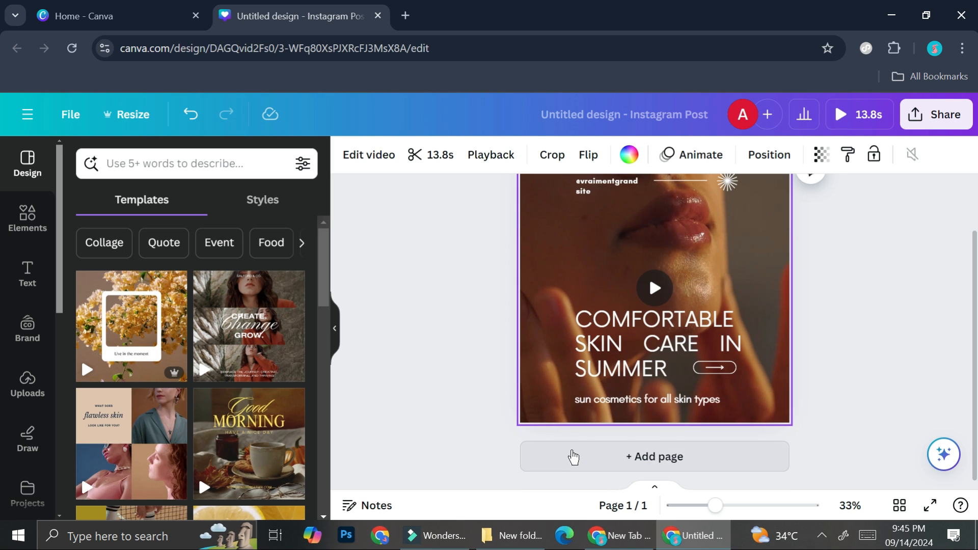
Add page 2 and apply the Good Morning animated Instagram Post template to it.
click(654, 456)
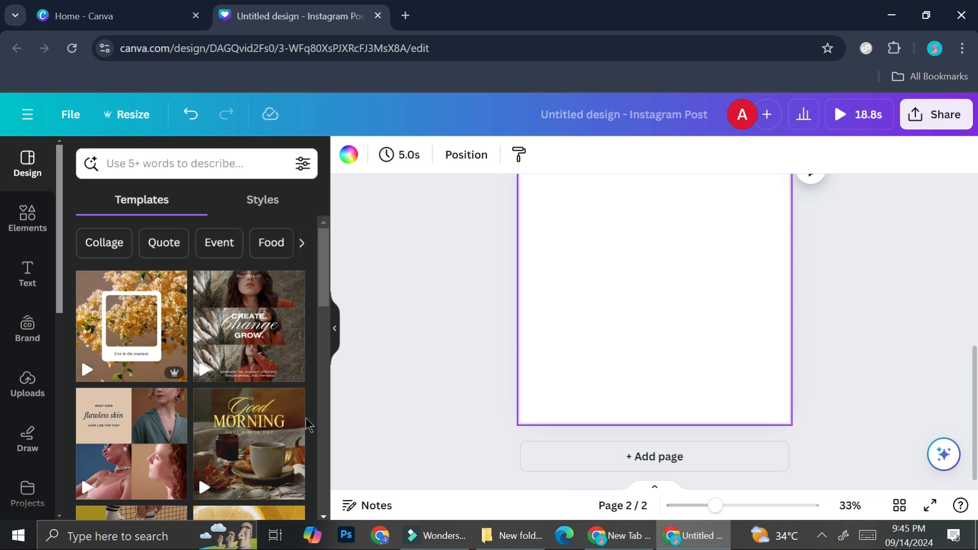
click(248, 442)
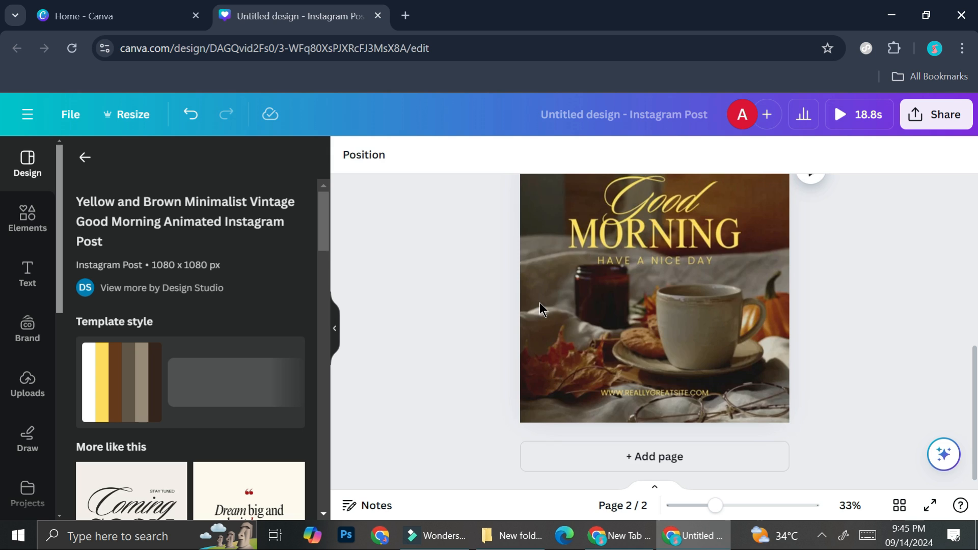
click(654, 309)
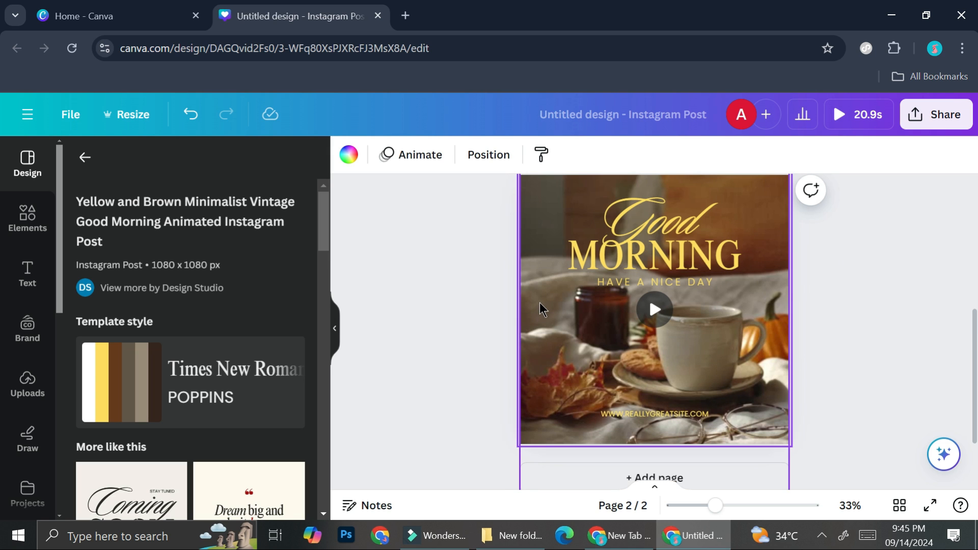
scroll(down, 3)
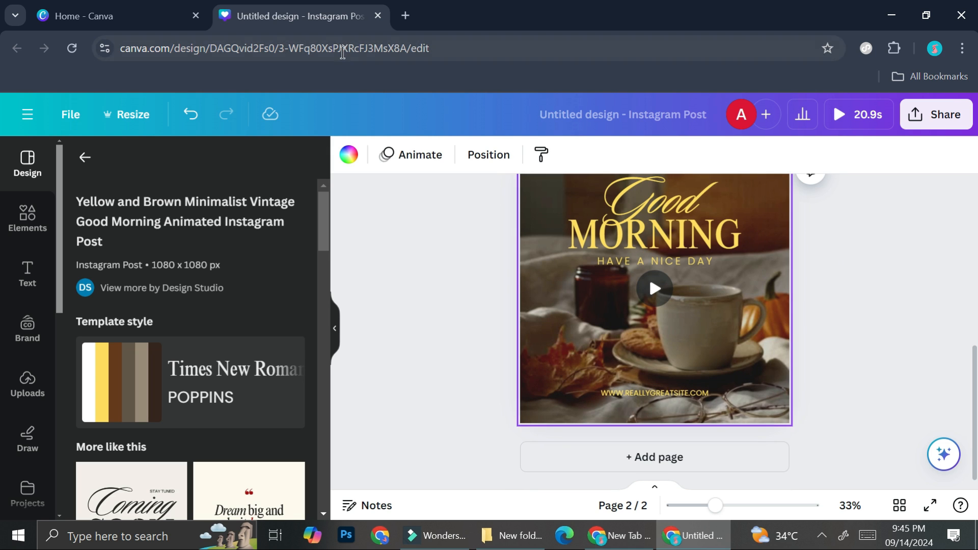
Pick TikTok Video for Page 2 in Resize and preview it at 1080 × 1920 px.
click(126, 115)
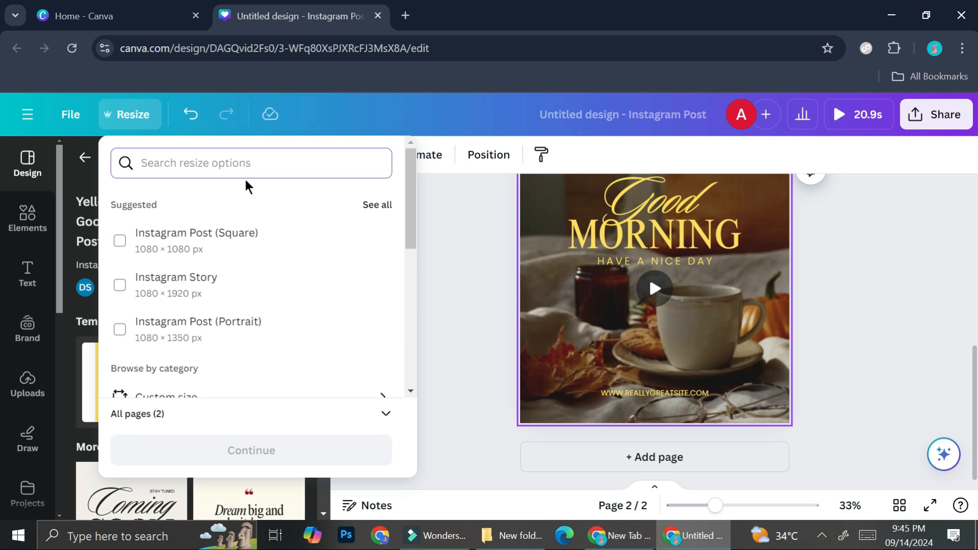
text(tik)
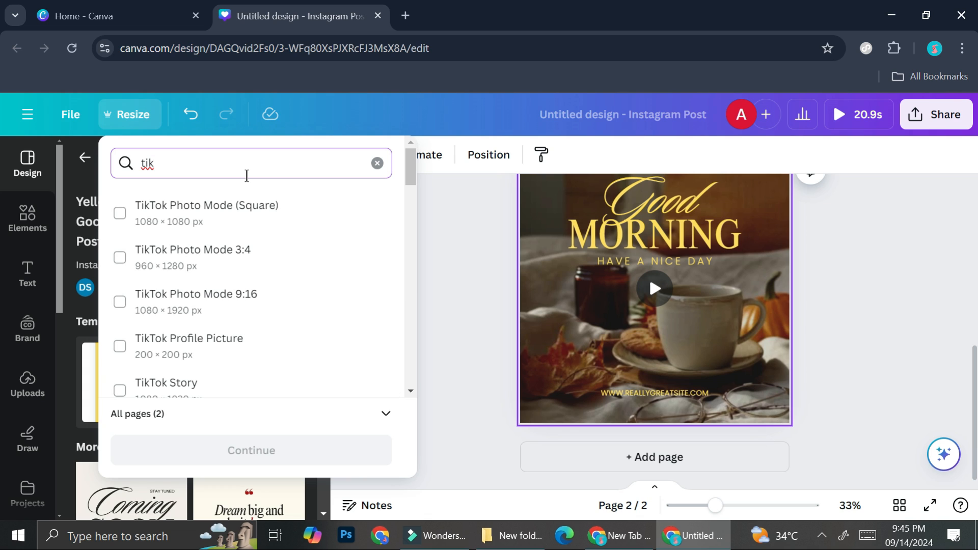
mouse_move(230, 297)
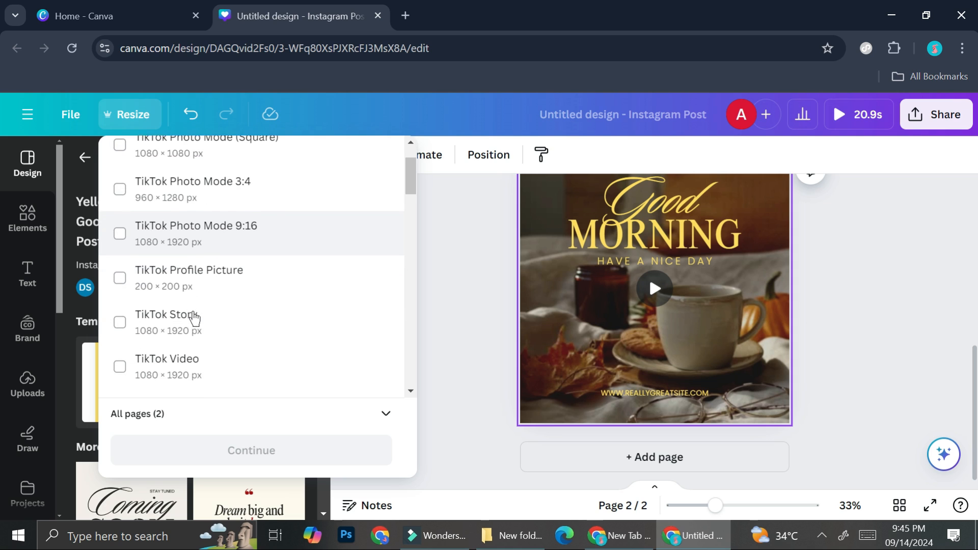
click(120, 373)
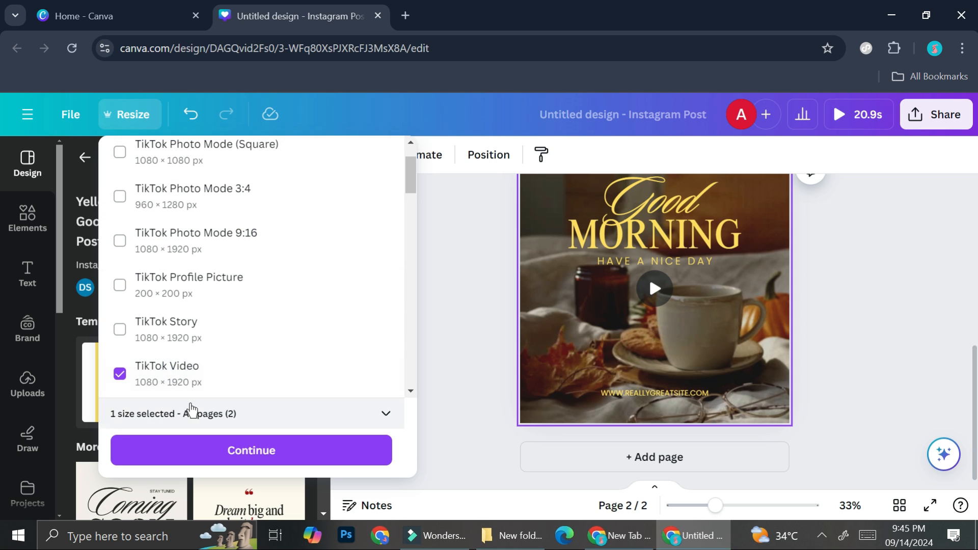
click(250, 414)
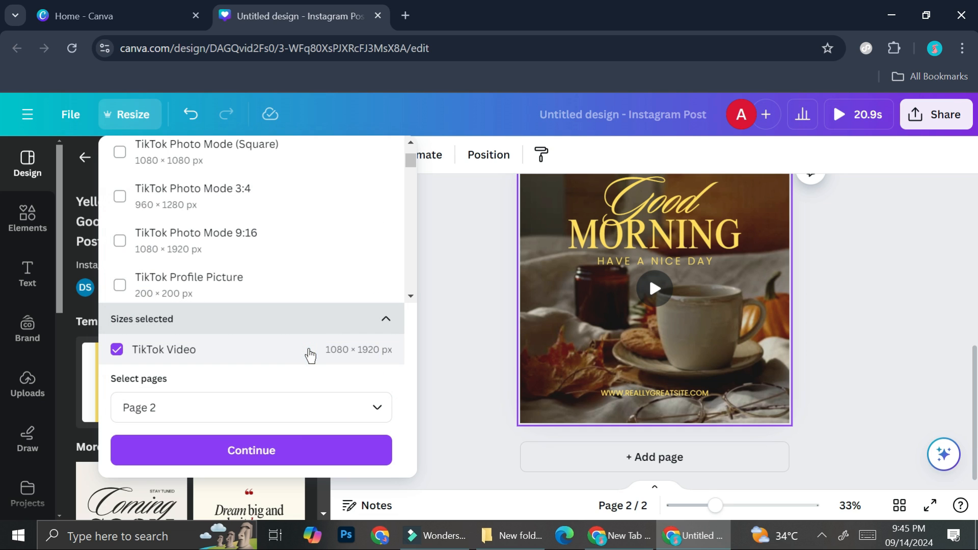
click(250, 450)
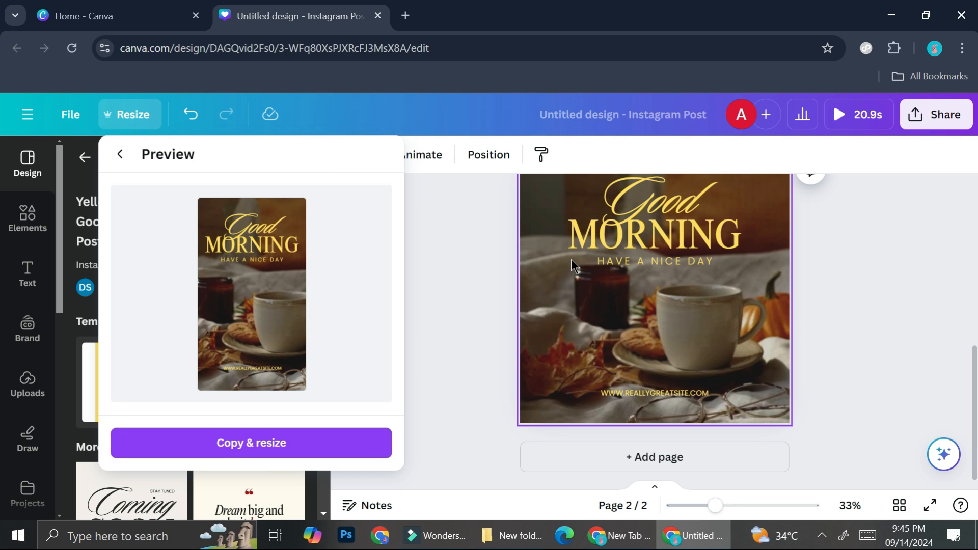
mouse_move(747, 242)
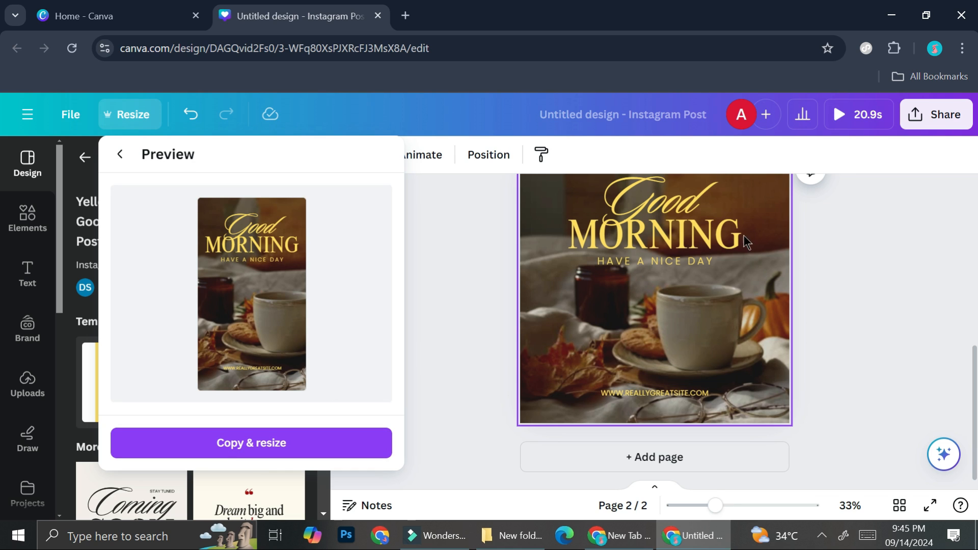
mouse_move(714, 328)
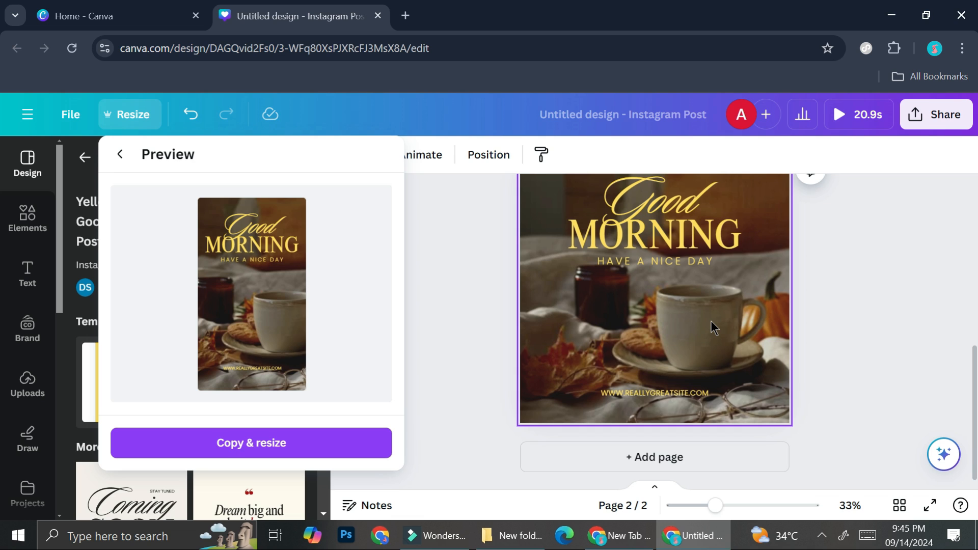
Copy page 2 into a new Mobile Video design and open it in a new tab.
click(251, 443)
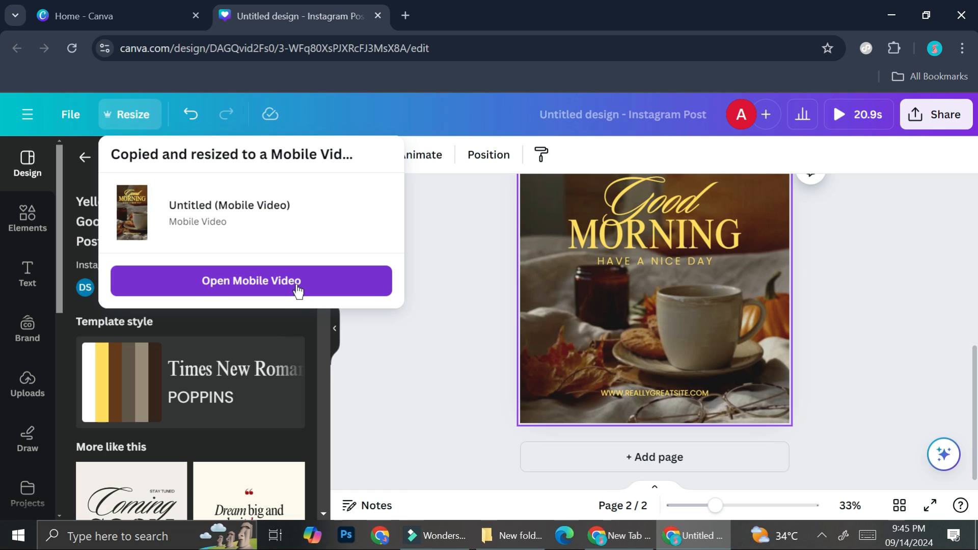
click(251, 281)
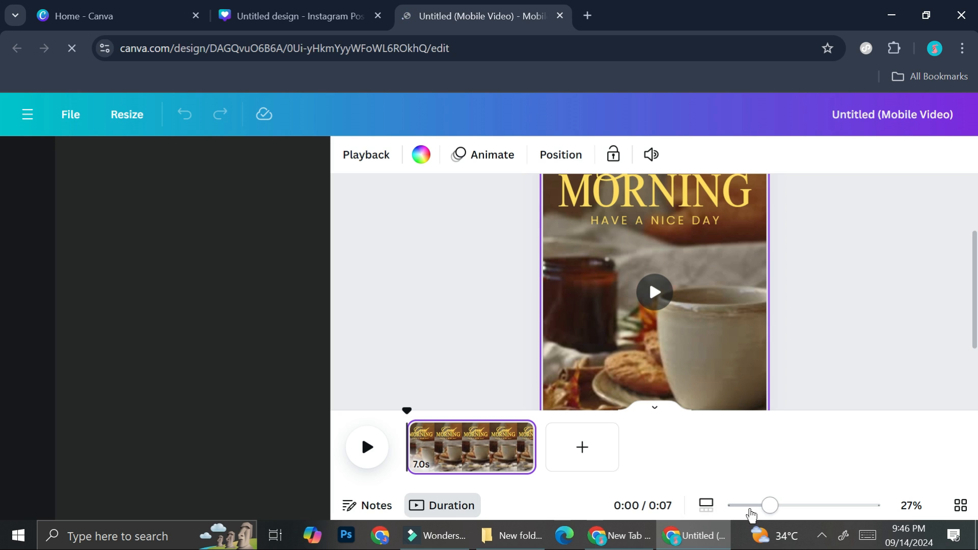
Return to the Instagram Post tab, then enter and exit cropping on page 2's background.
click(27, 164)
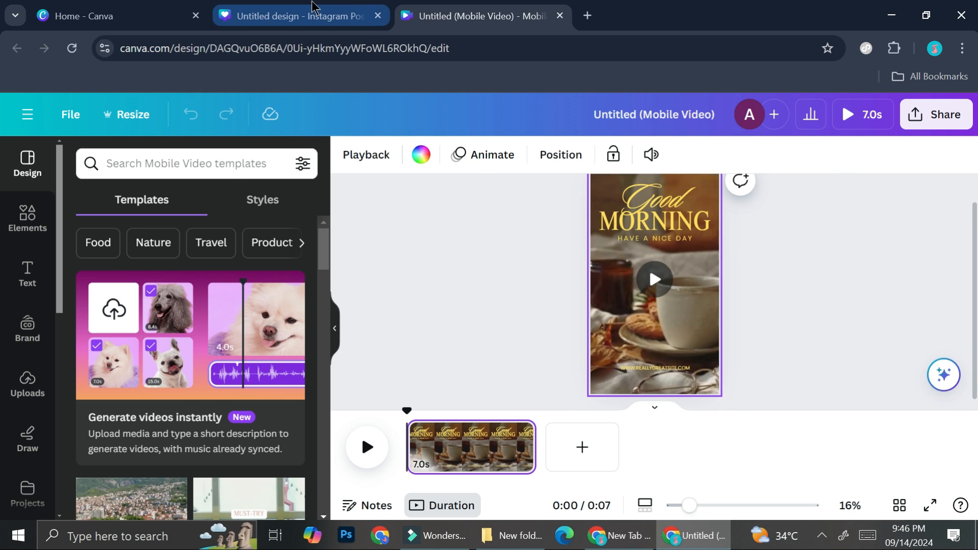
click(293, 16)
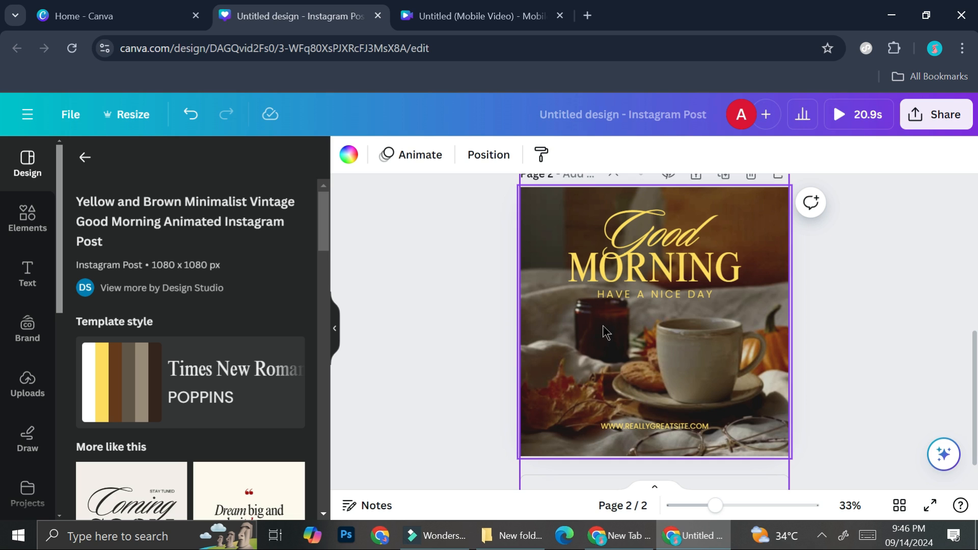
mouse_move(539, 323)
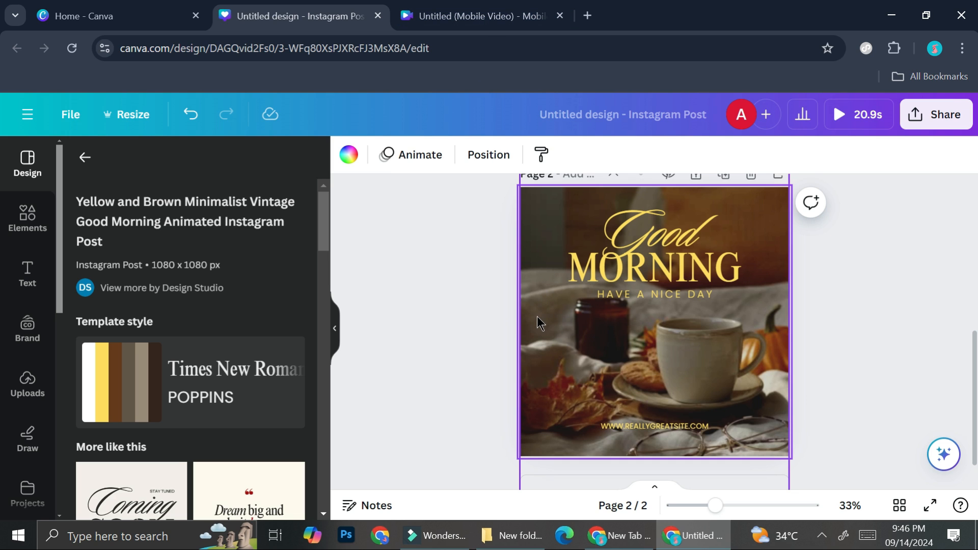
double_click(653, 318)
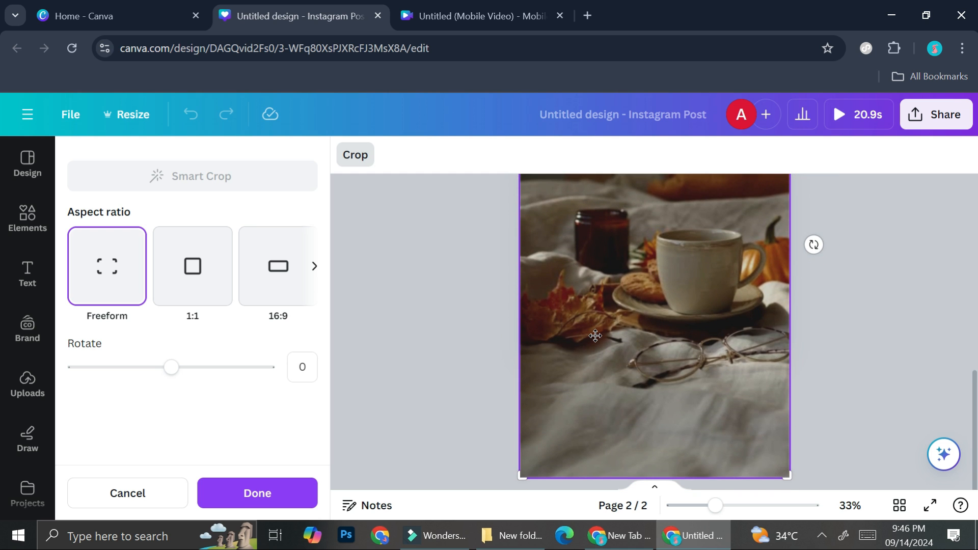
click(256, 493)
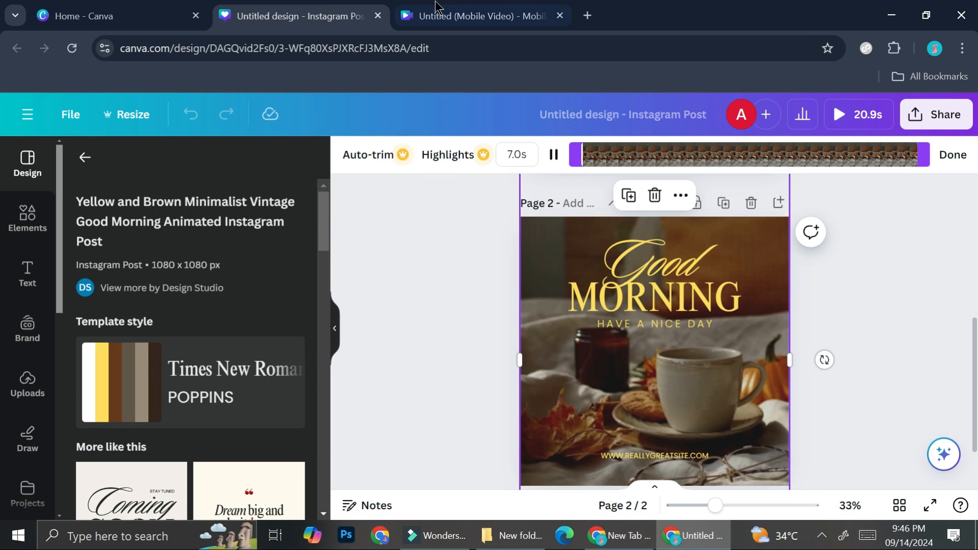
Move between browser tabs, ending on the 6 × 9 in Flower Themed coloring book design.
click(478, 16)
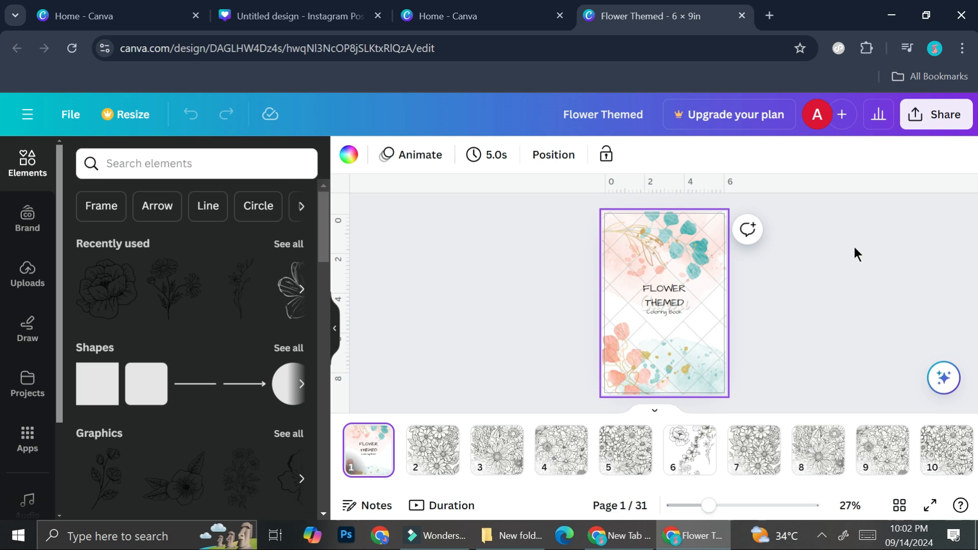
mouse_move(759, 123)
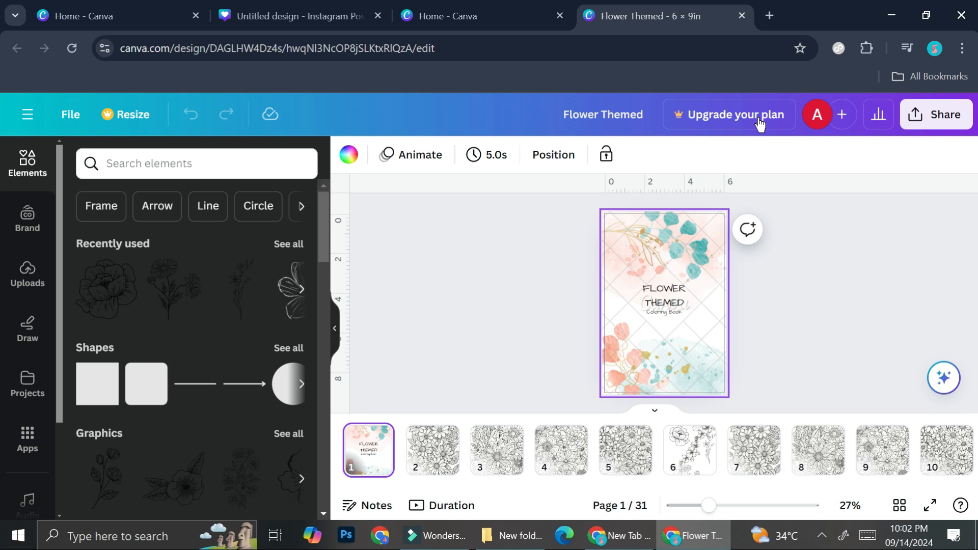
mouse_move(686, 129)
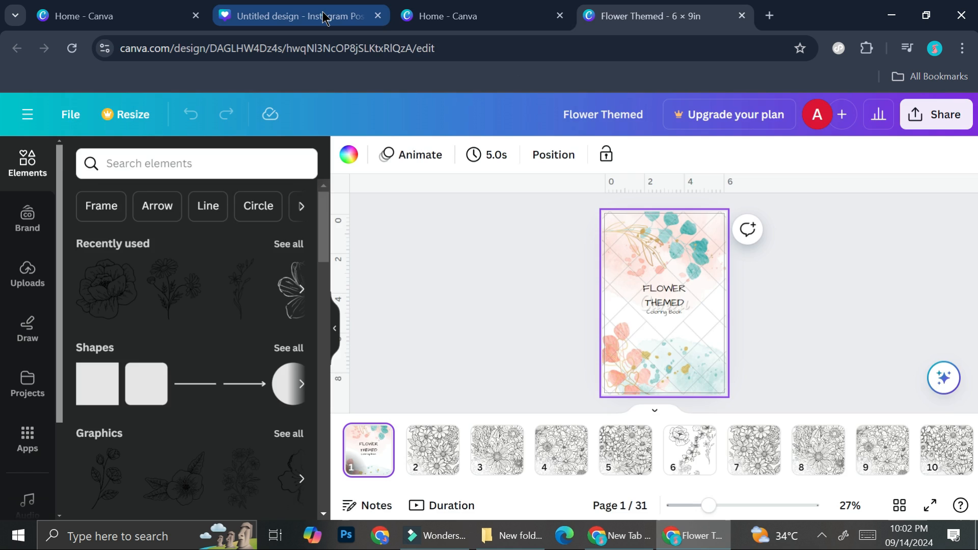
click(294, 15)
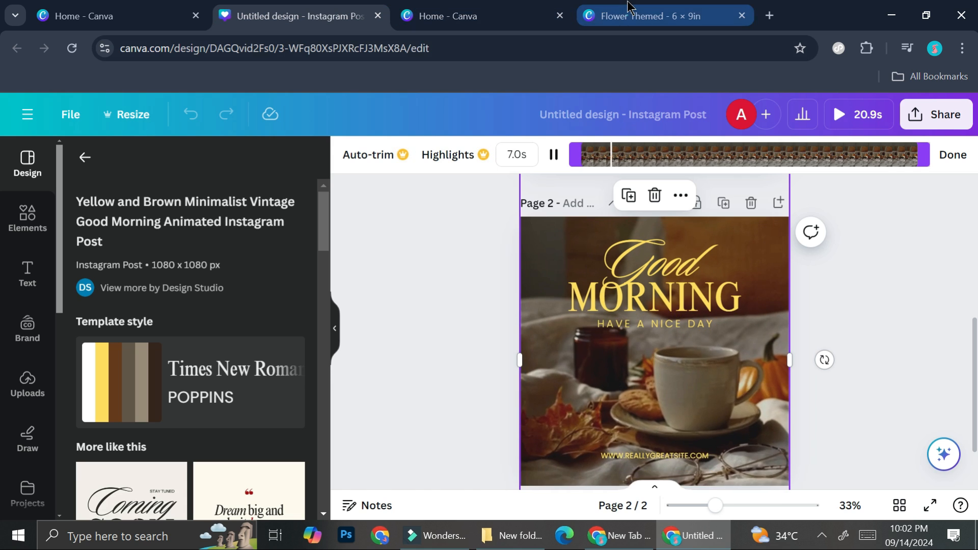
click(655, 16)
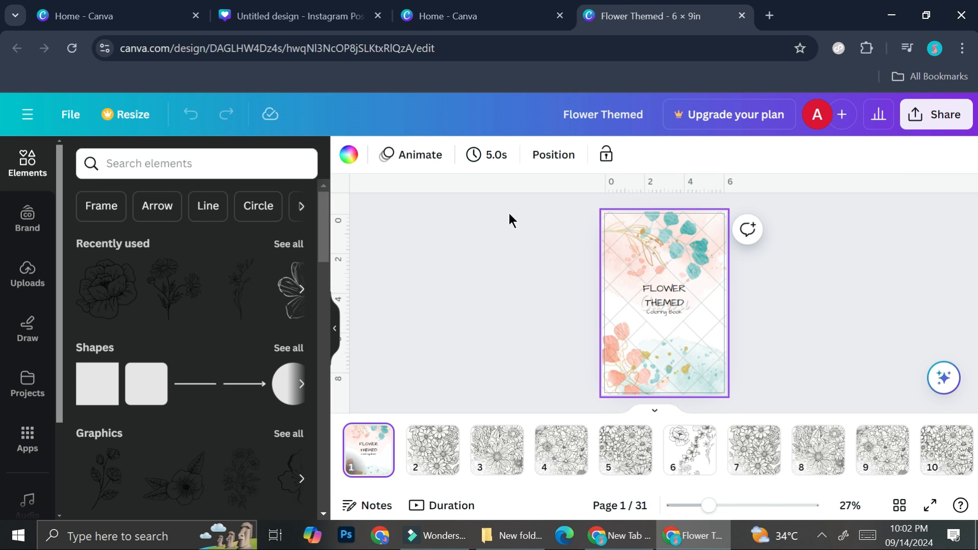
mouse_move(131, 114)
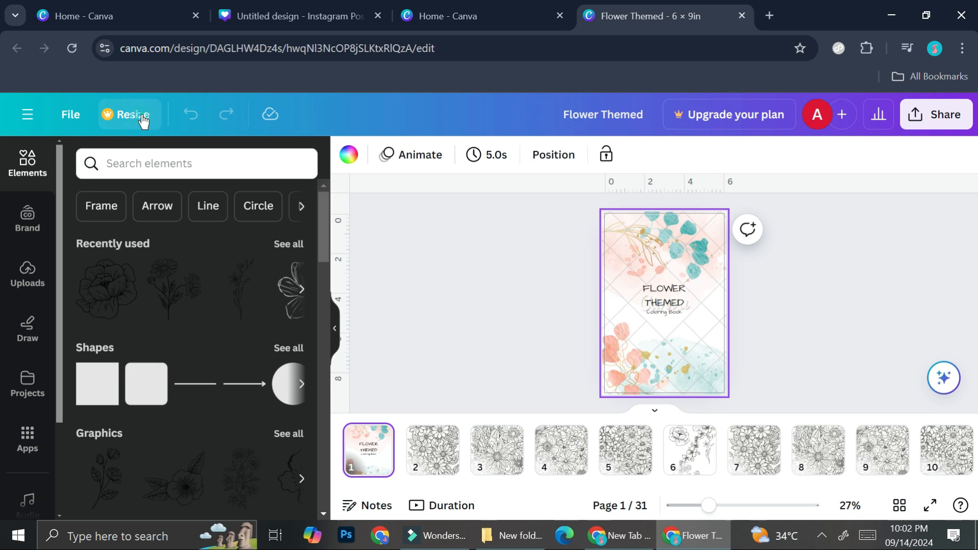
Check Resize in Flower Themed (needs Canva Teams) and in the Instagram Post (size list).
click(127, 114)
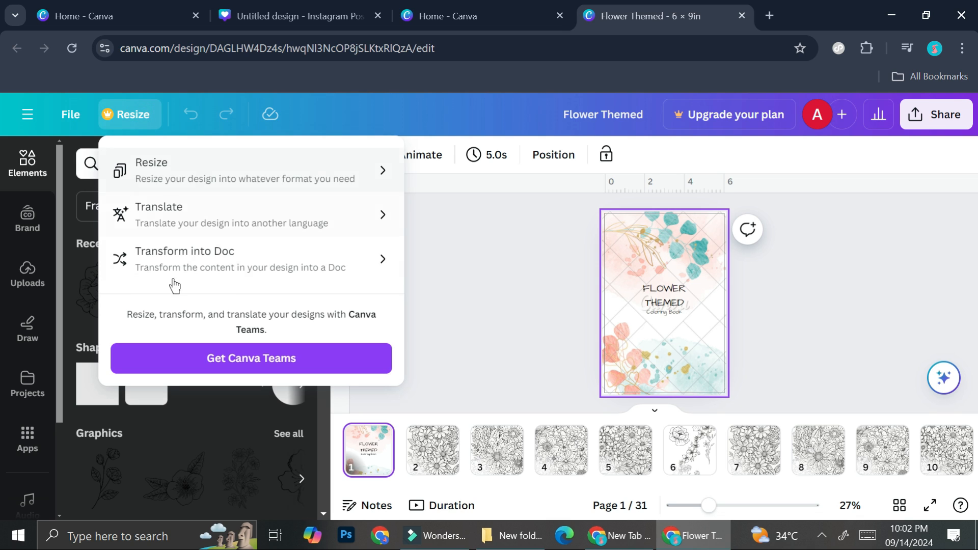
mouse_move(215, 251)
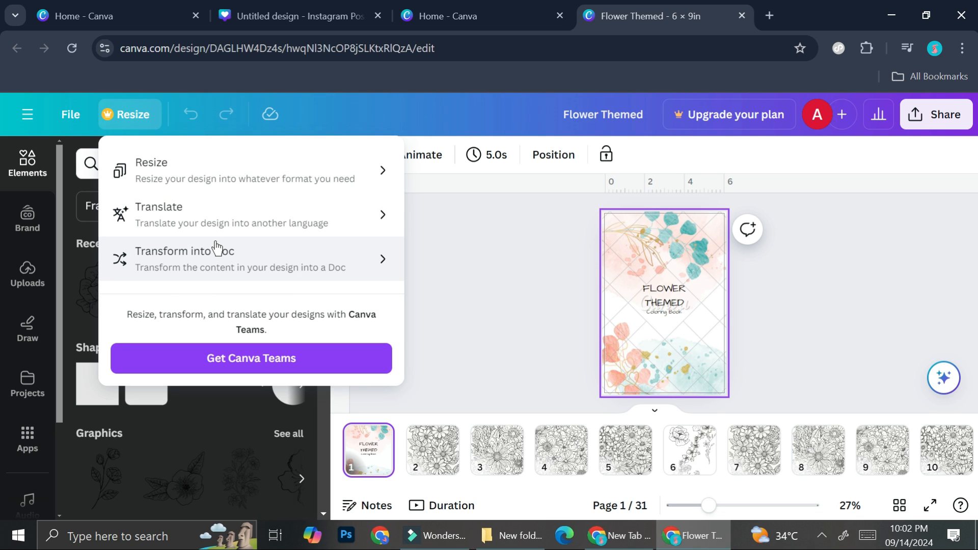
mouse_move(231, 377)
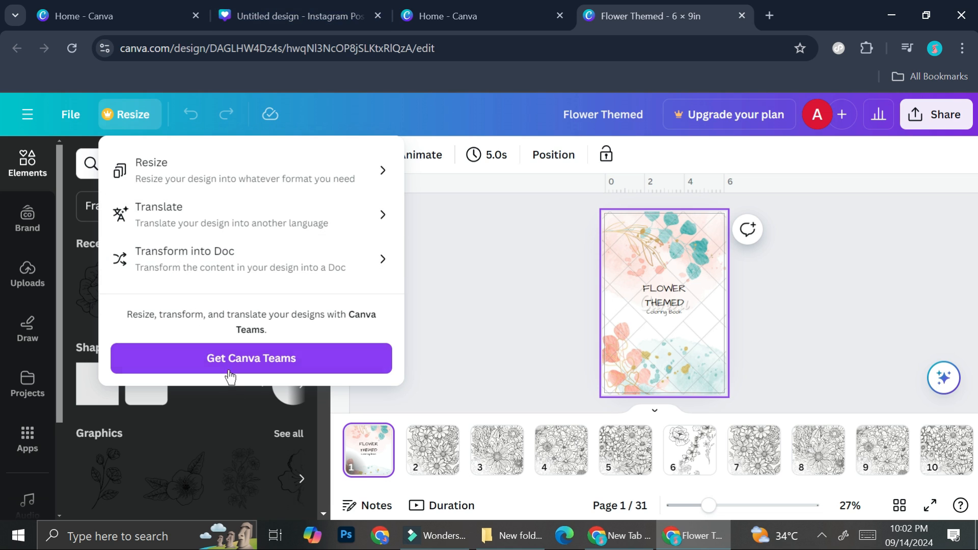
click(293, 16)
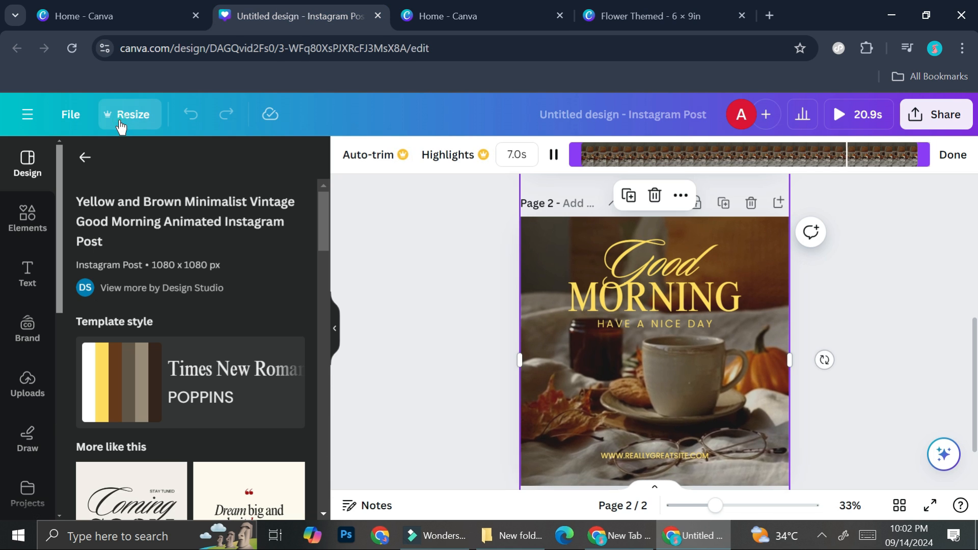
click(130, 114)
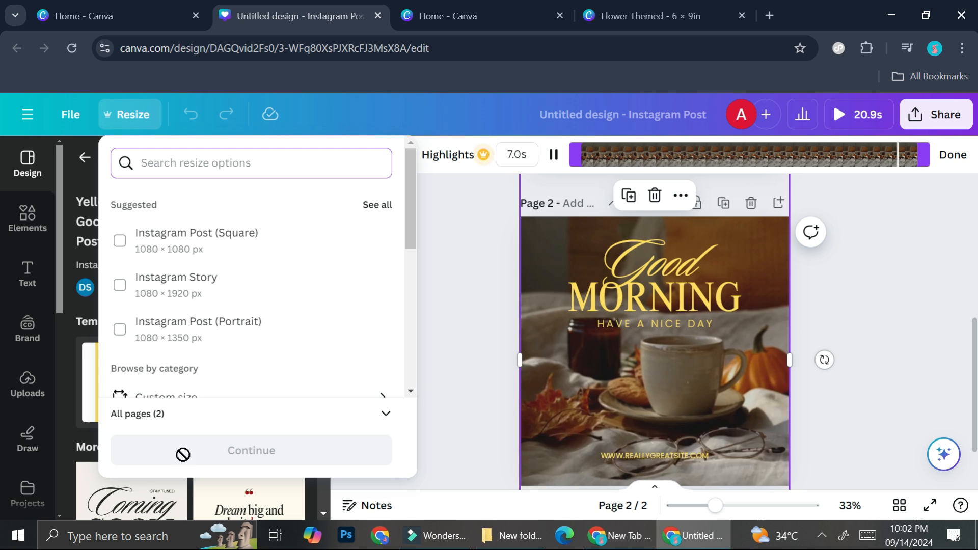
click(645, 16)
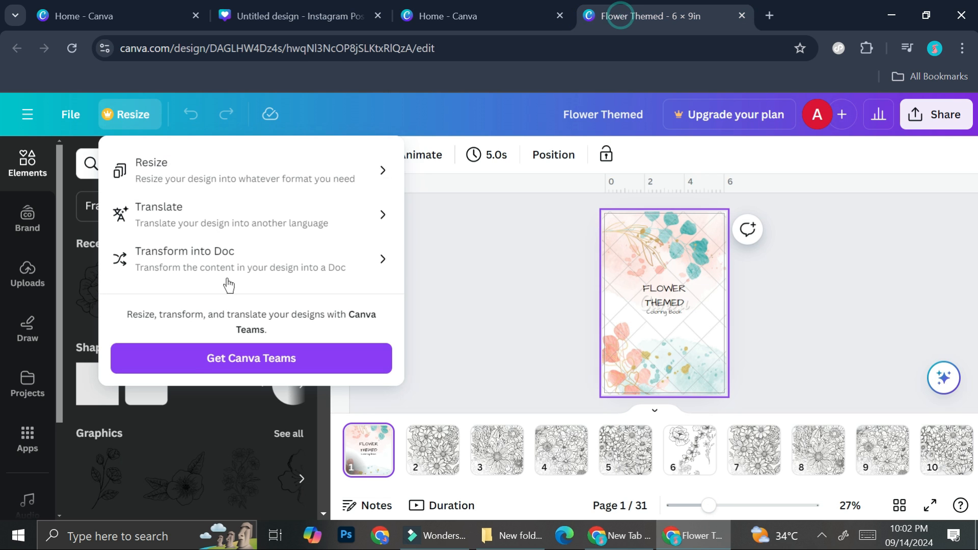
mouse_move(245, 312)
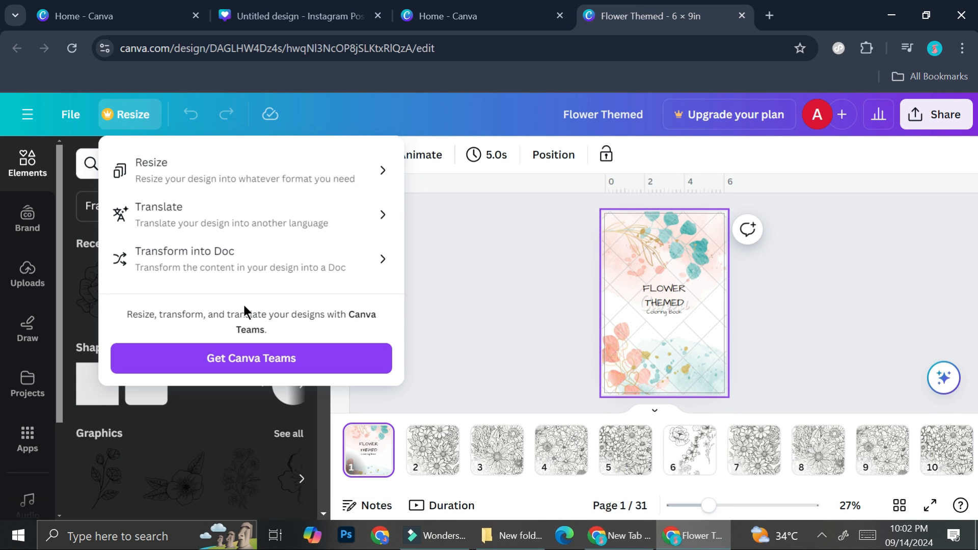
mouse_move(456, 239)
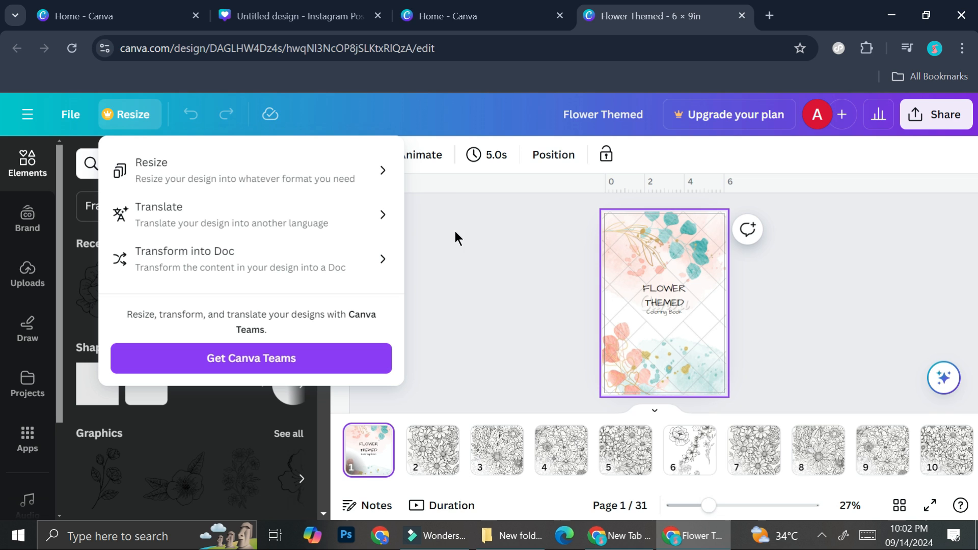
click(289, 16)
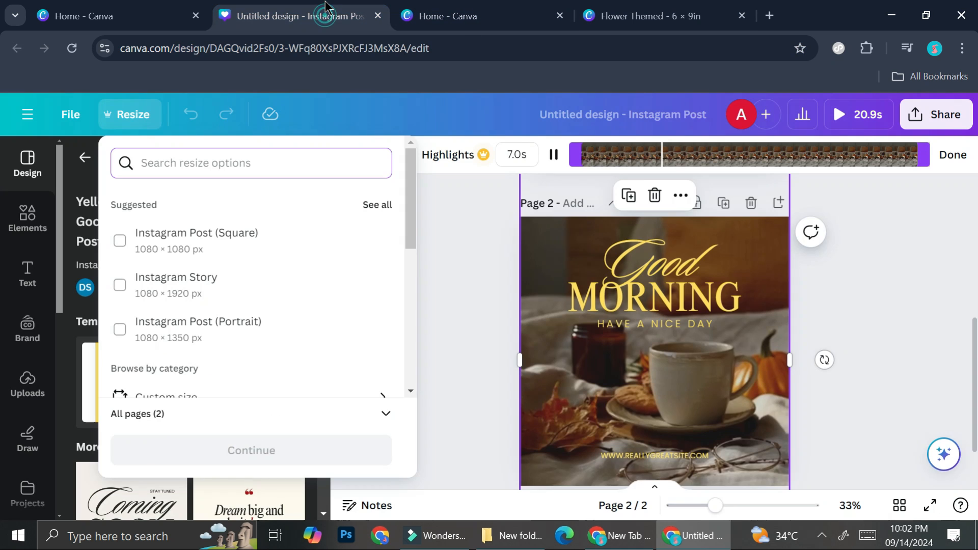